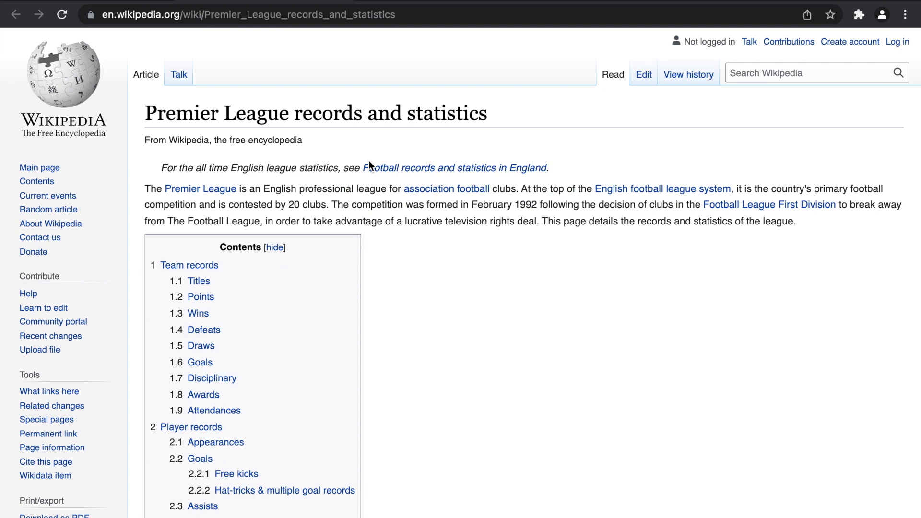
Step: Start a new notebook from the File menu, sign in, and rename it WebScraper.ipynb
scroll(down, 3)
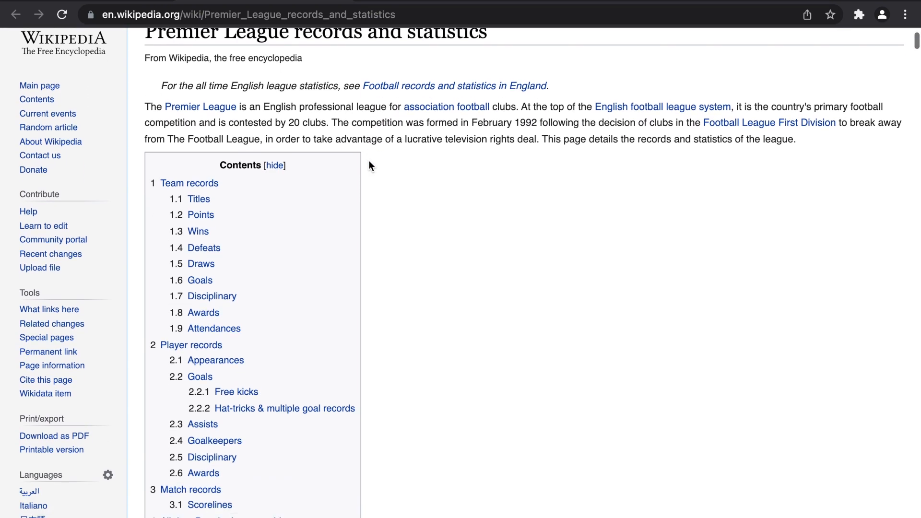
scroll(down, 3)
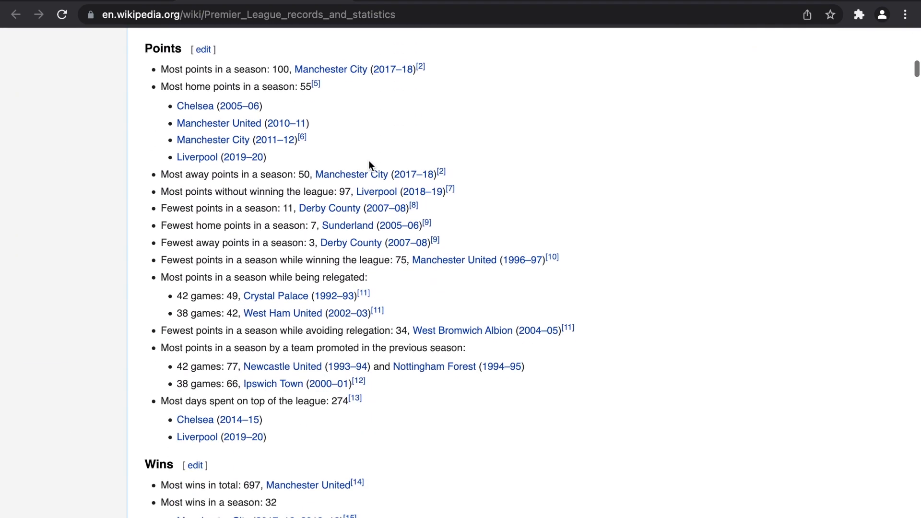
scroll(down, 3)
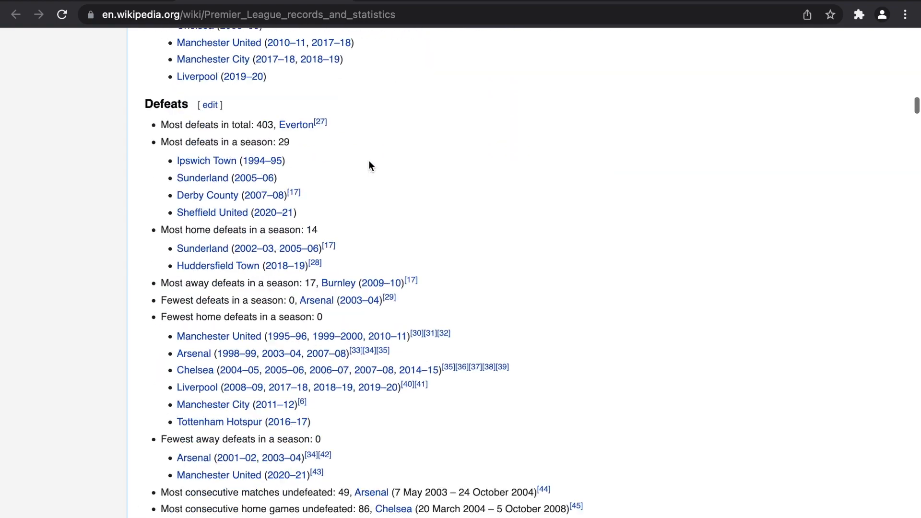
scroll(down, 3)
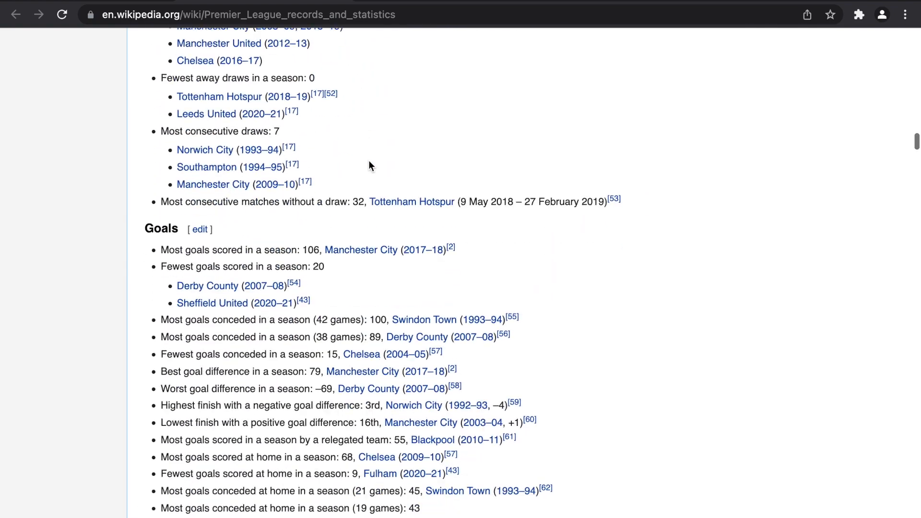
scroll(down, 3)
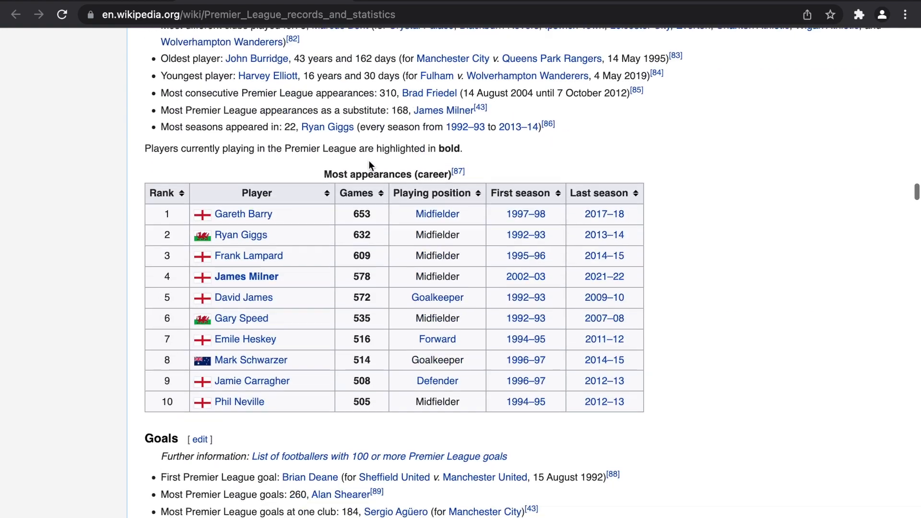
scroll(down, 3)
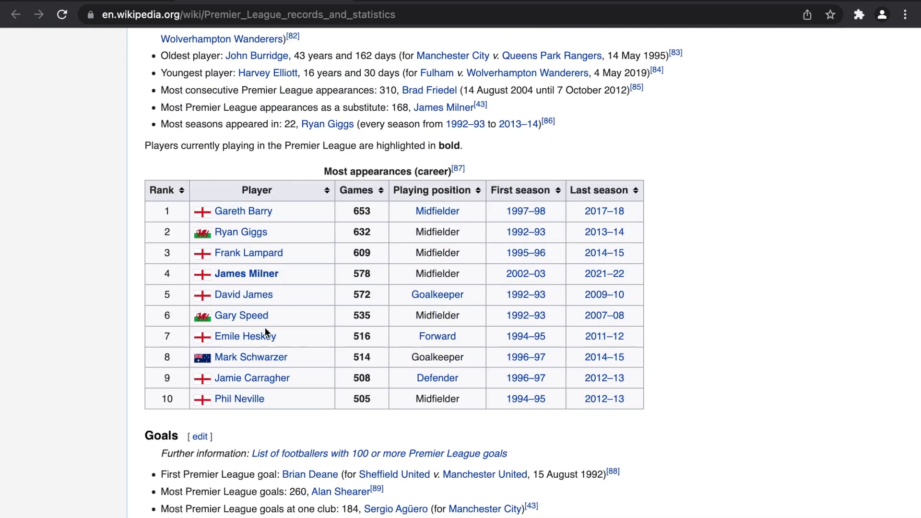
scroll(down, 3)
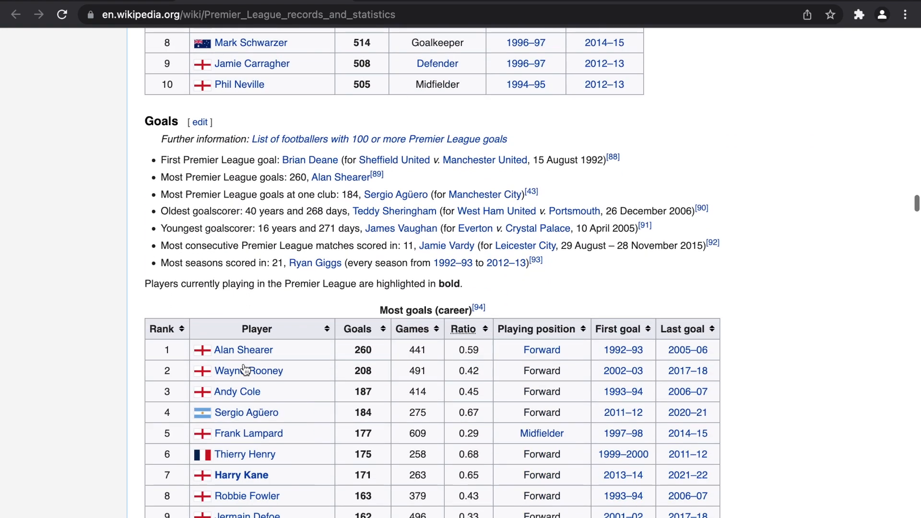
scroll(down, 3)
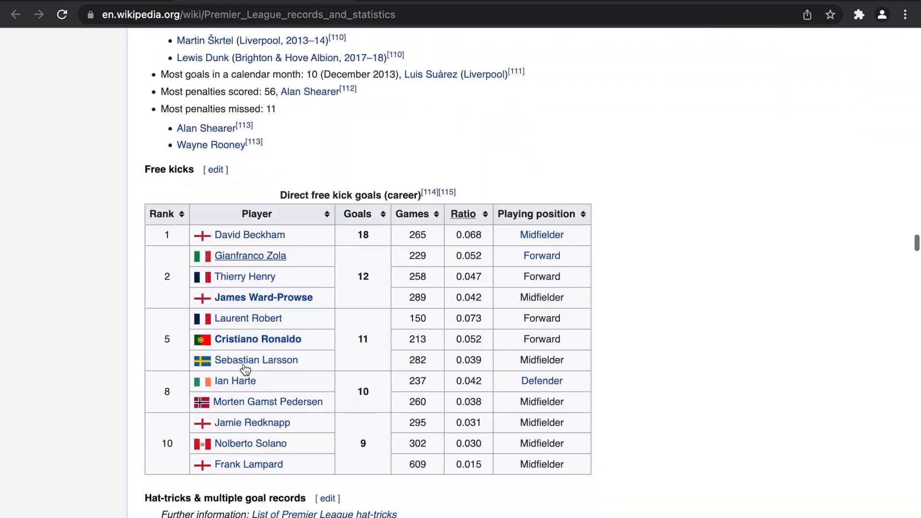
scroll(down, 3)
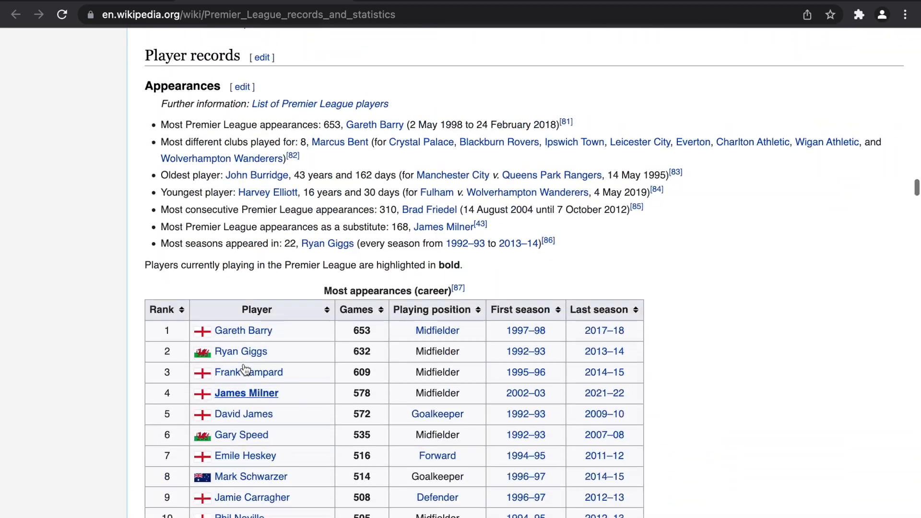
mouse_move(261, 305)
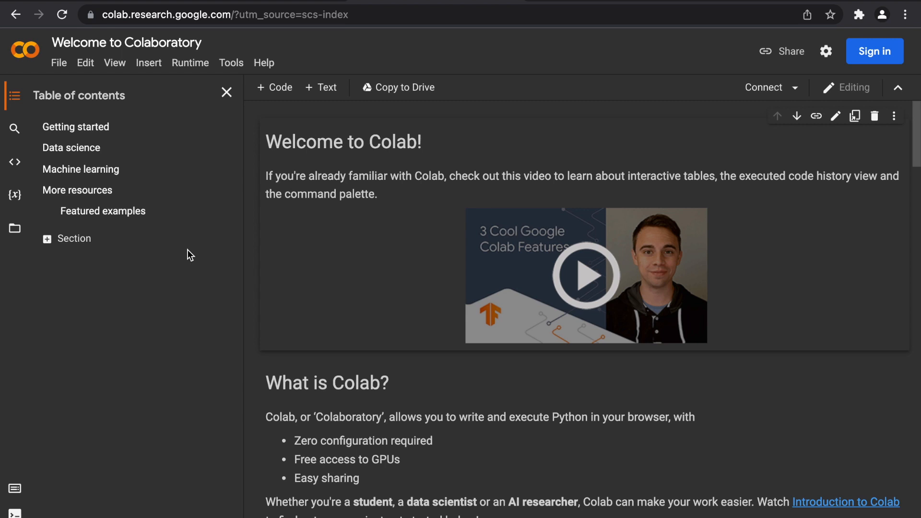
click(59, 63)
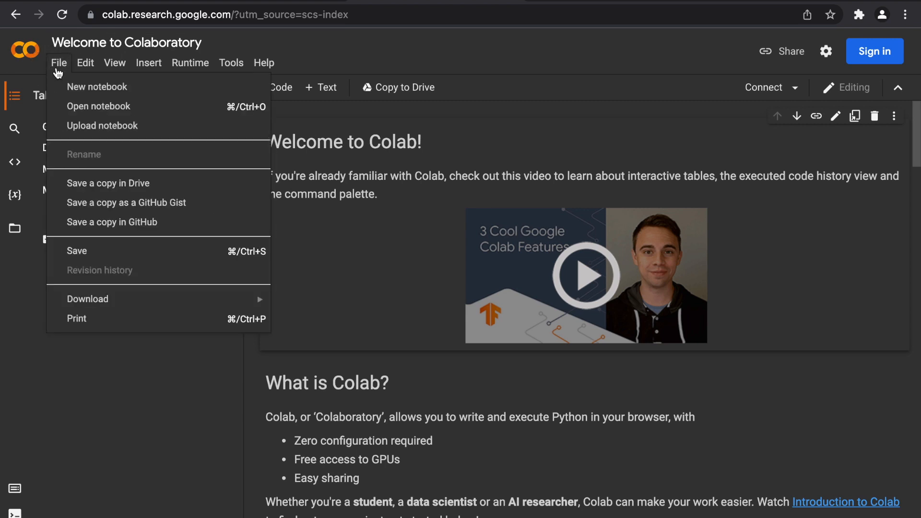
click(97, 87)
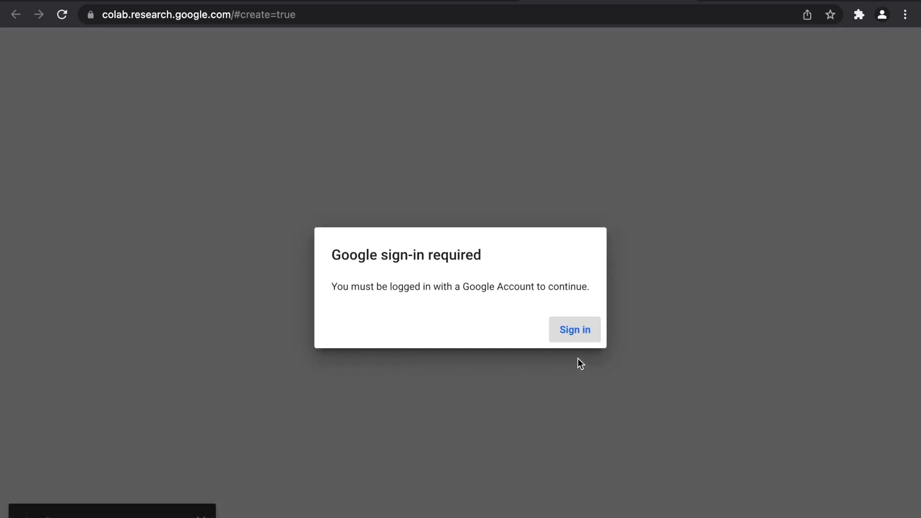
click(575, 330)
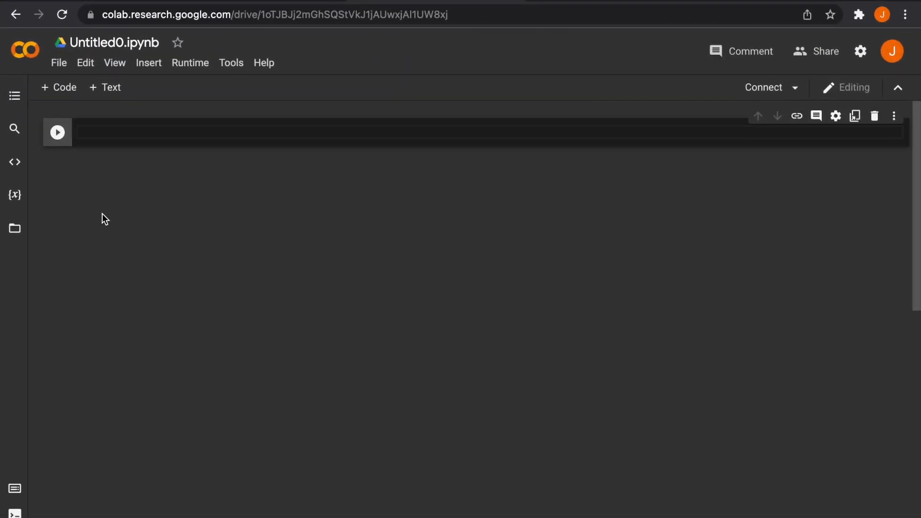
click(115, 43)
text(WebScraper)
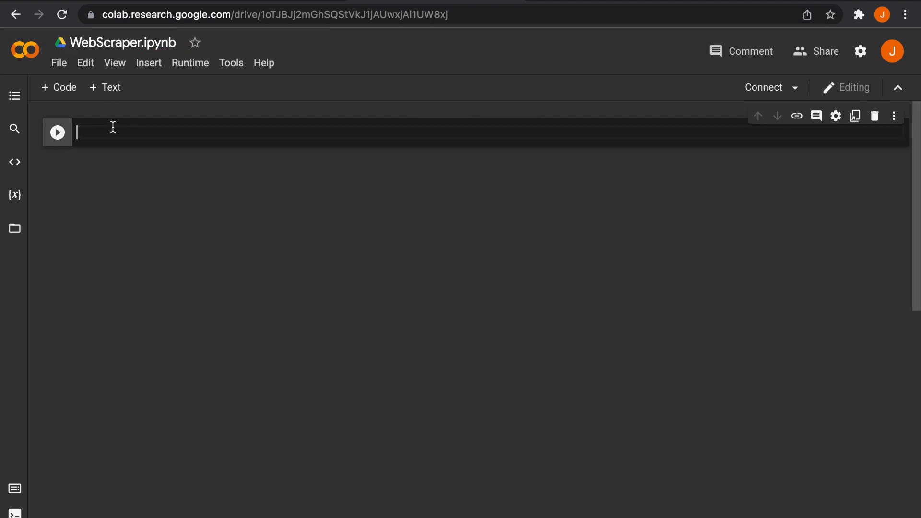
Step: Import pandas as pd and run the cell
text(import pandas as pd)
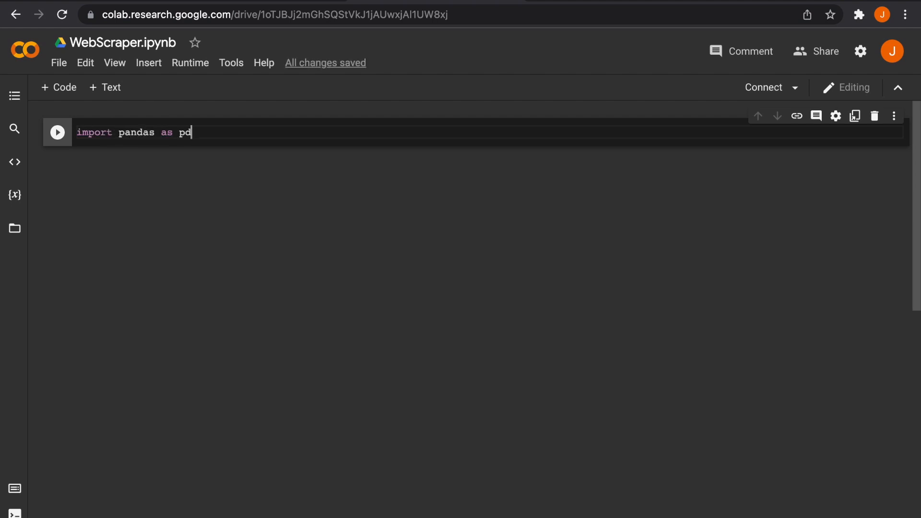
click(58, 133)
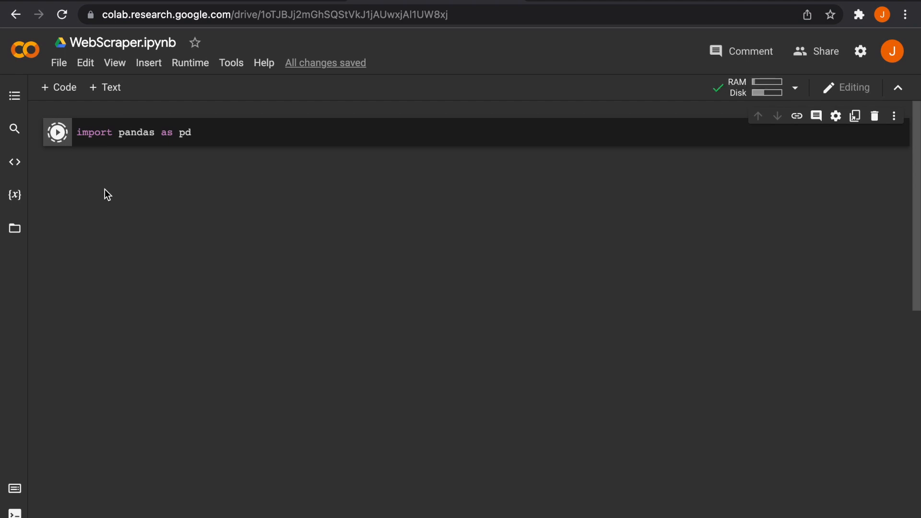
click(58, 133)
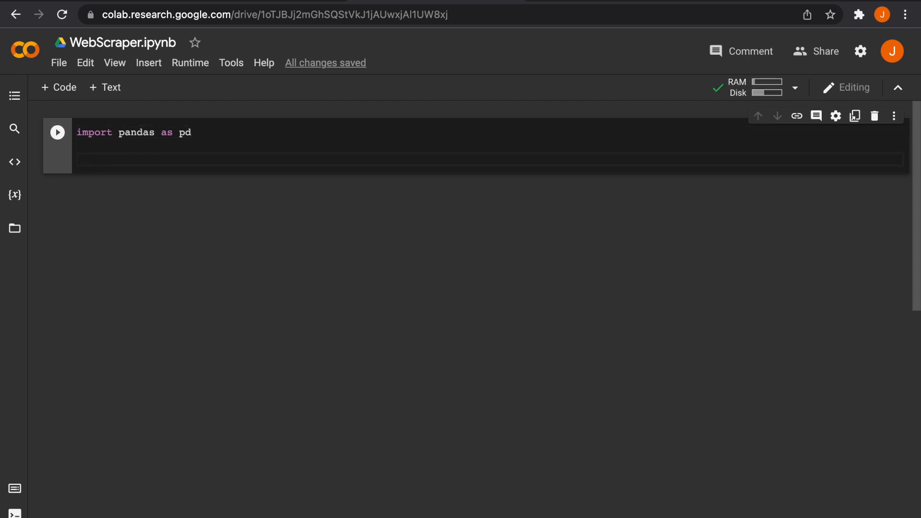
Step: Add scraper = pd.read_html() with the Premier League records Wikipedia URL and run it
text(scraper)
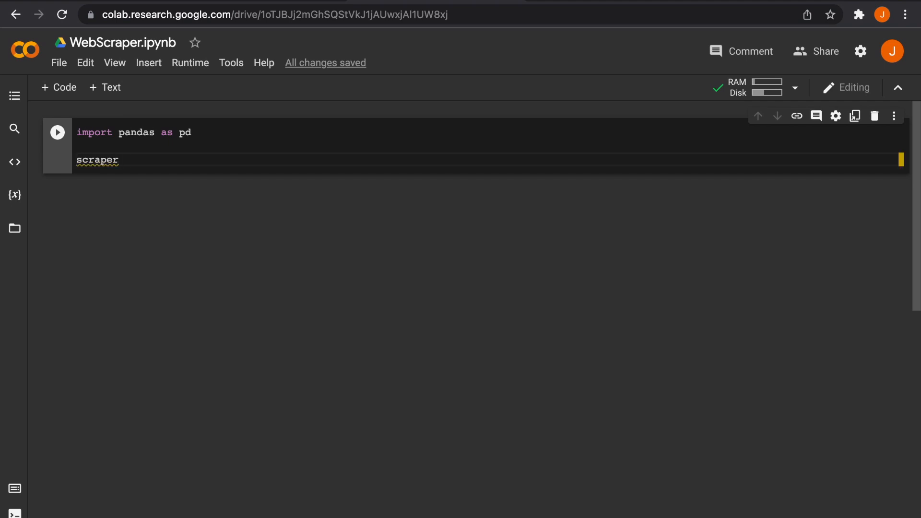
text(=)
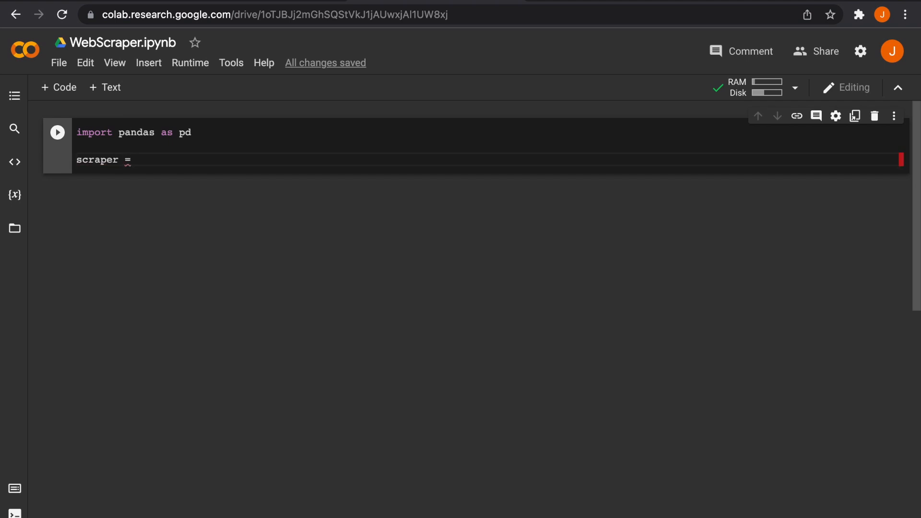
text(pd.rea)
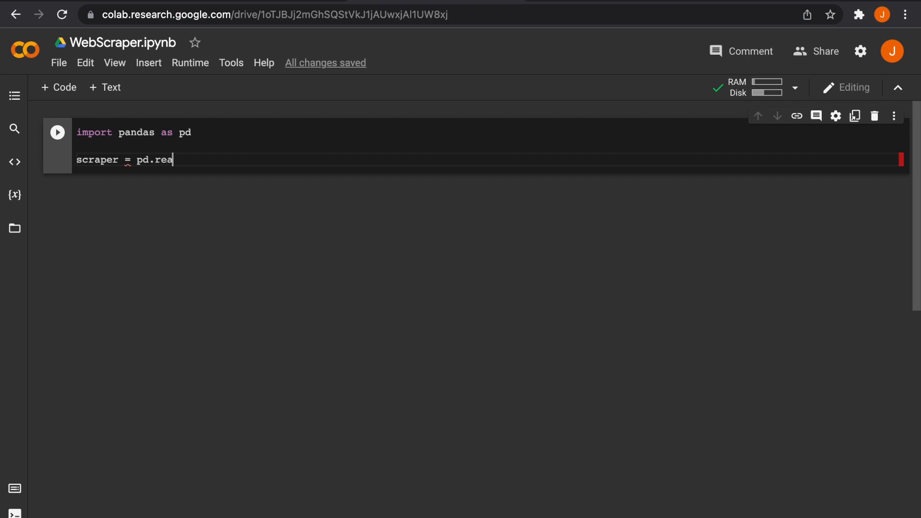
text(d_ht)
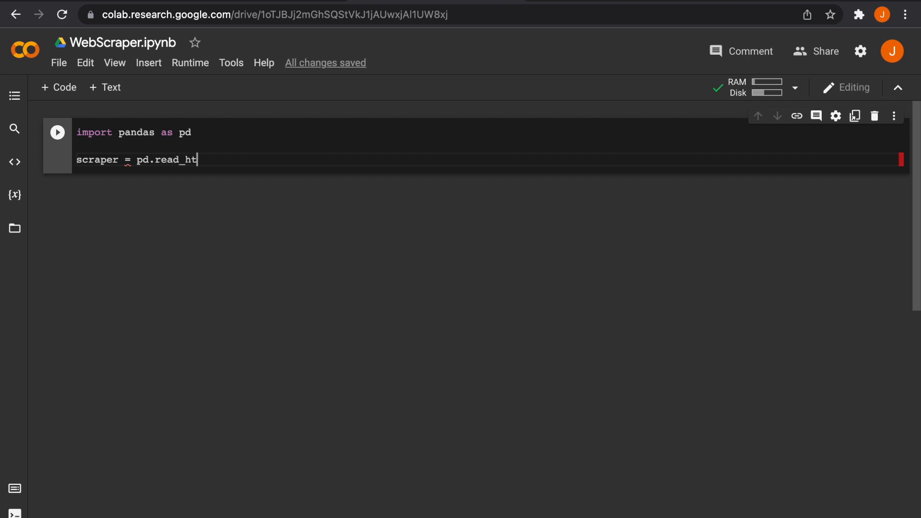
text(ml)
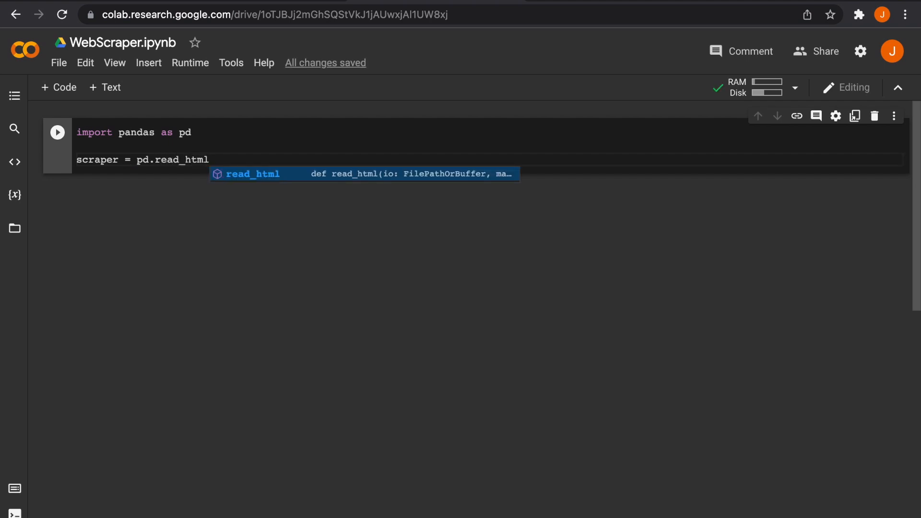
text(())
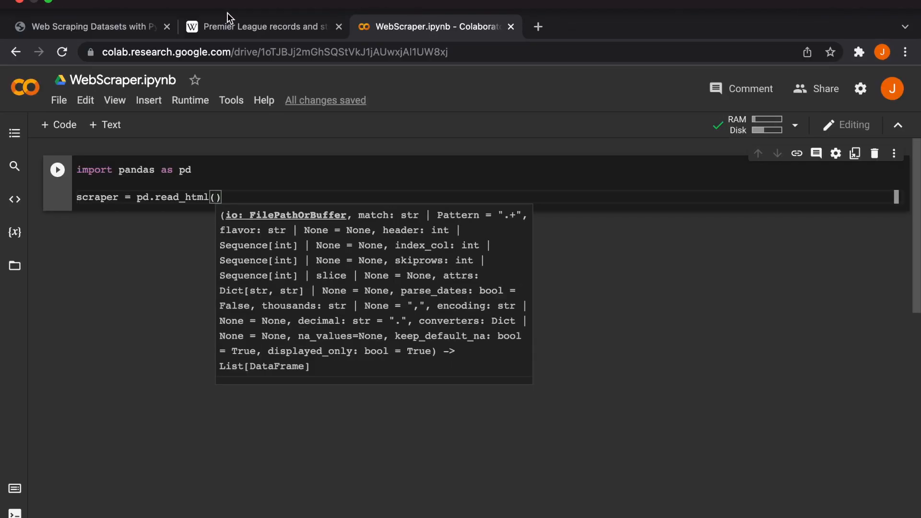
click(262, 27)
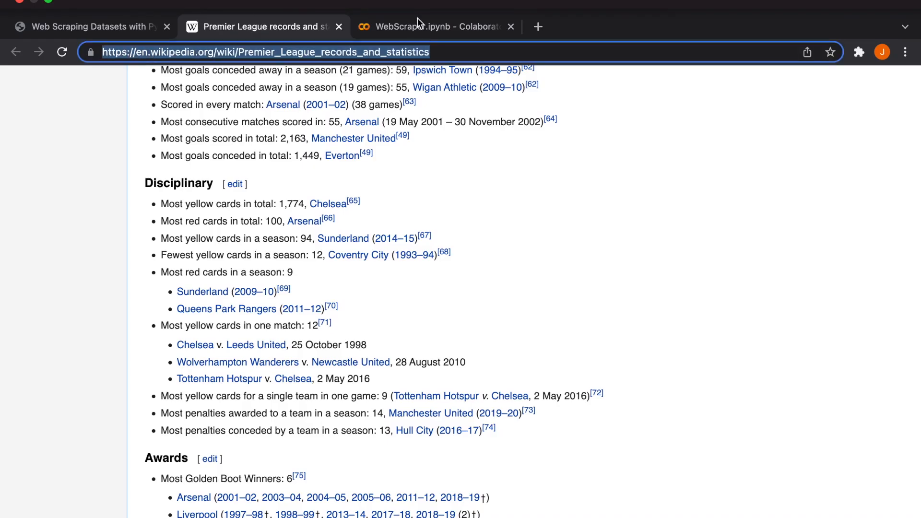
click(419, 26)
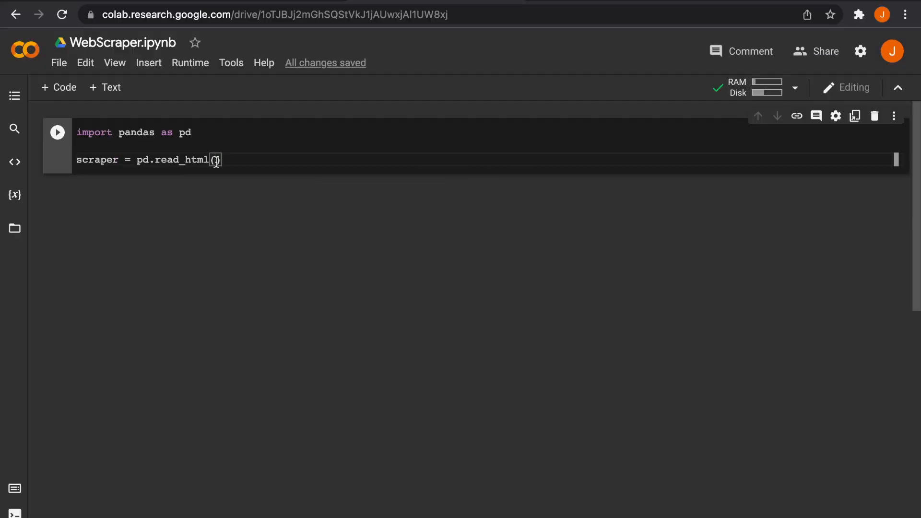
text("https://en.wikipedia.org/wiki/Premier_League_records_and_statistics")
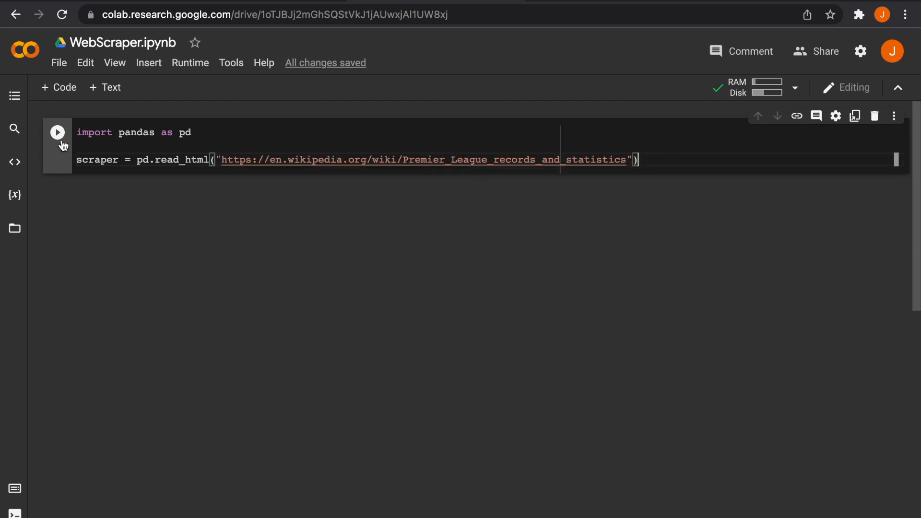
click(59, 132)
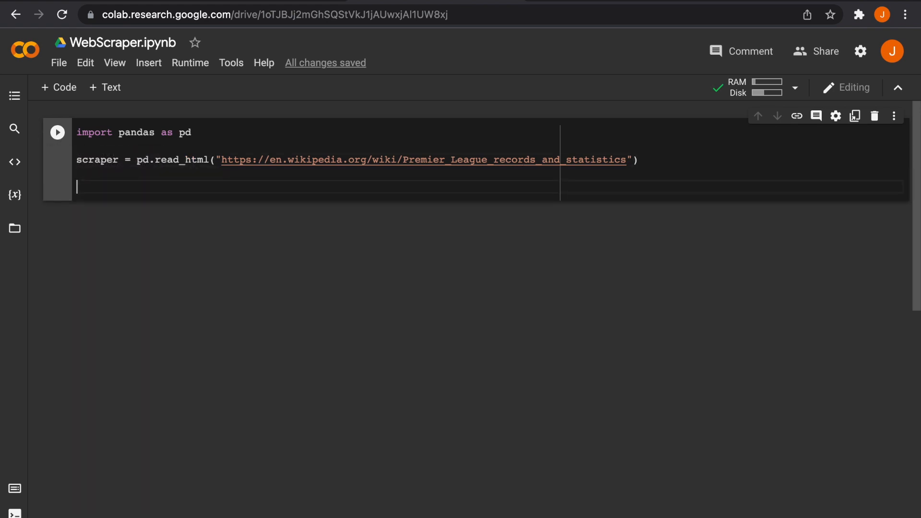
text(scraper)
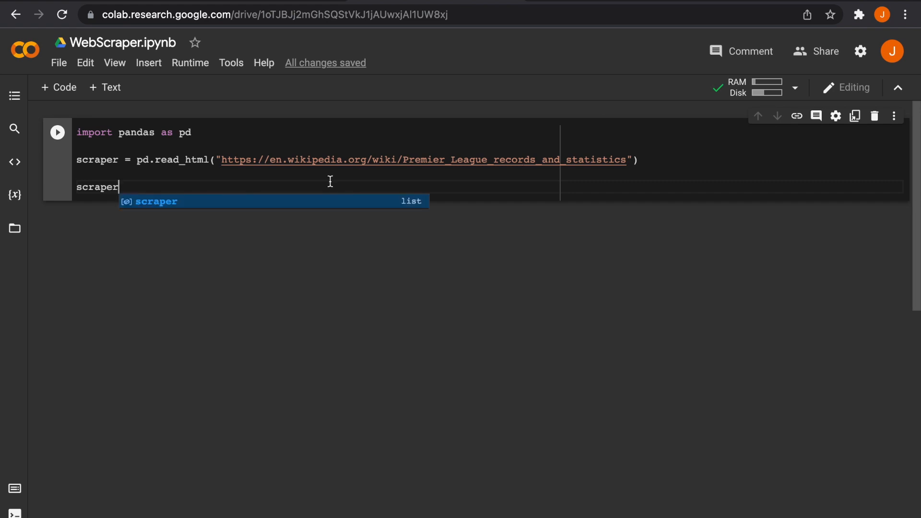
click(57, 132)
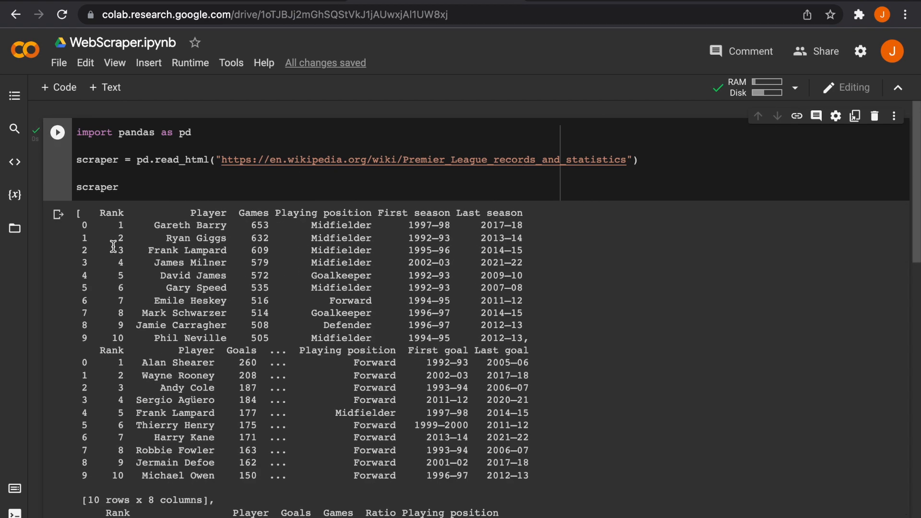
scroll(down, 3)
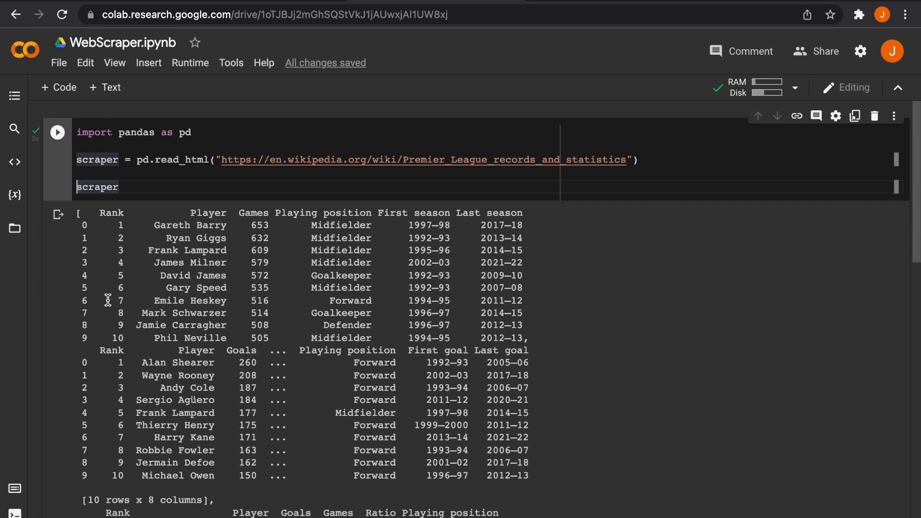
text(print()
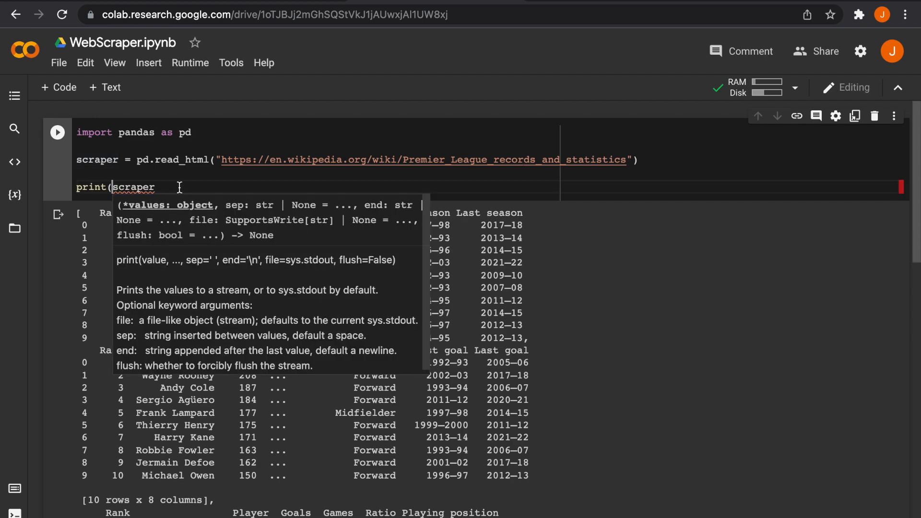
click(58, 133)
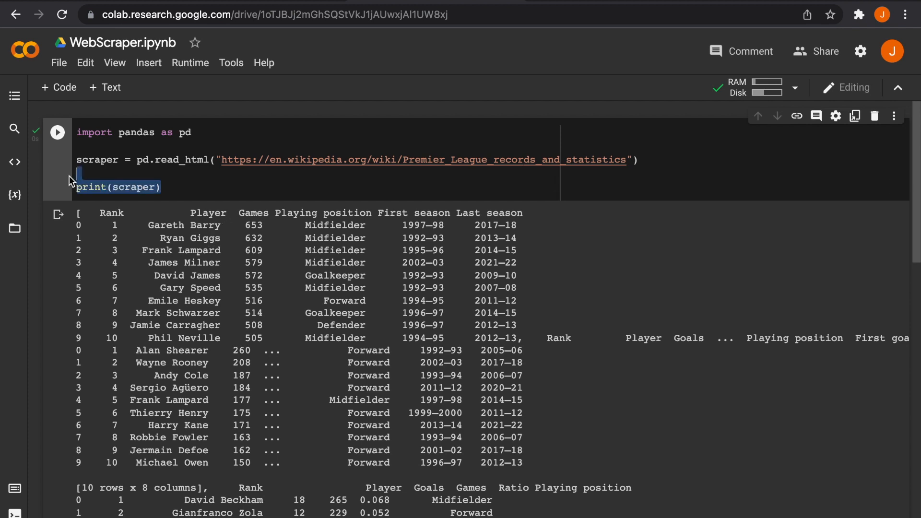
text(scraper)
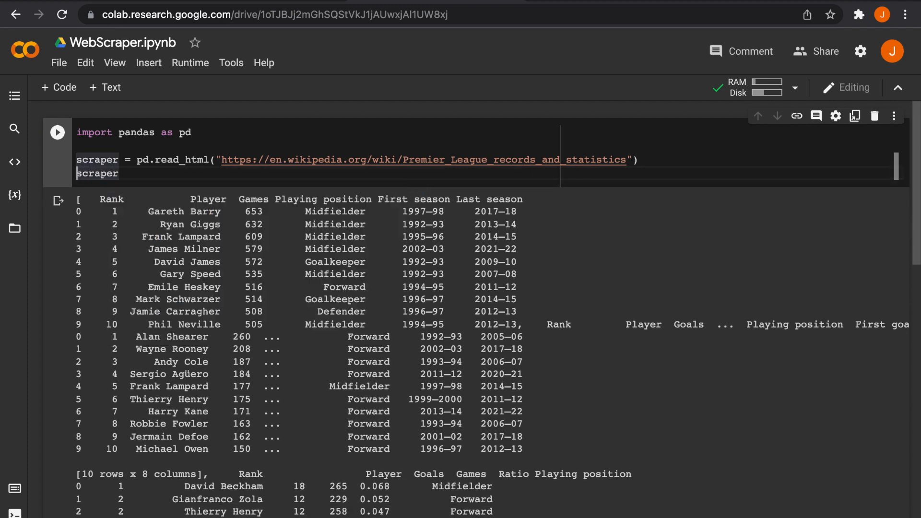
click(57, 132)
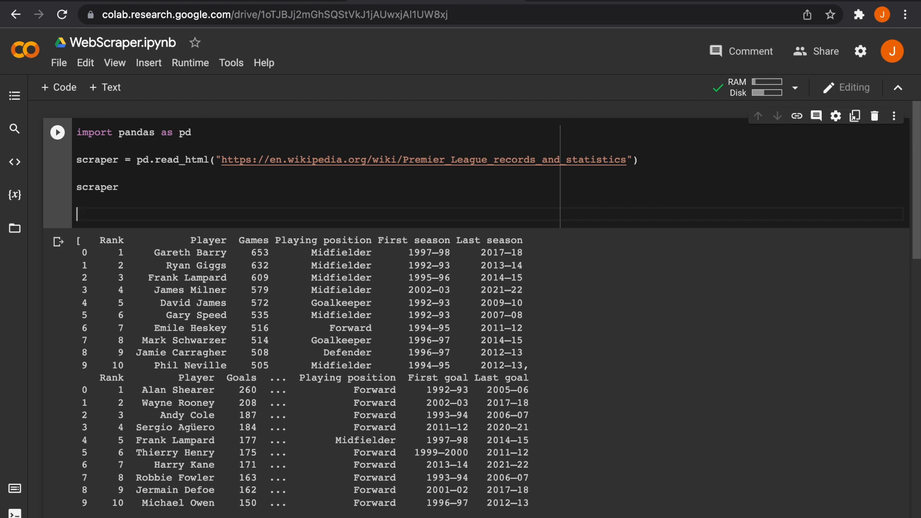
Step: Write a for i, table in enumerate(scraper) loop printing '-----', i and table, and run it
text(for)
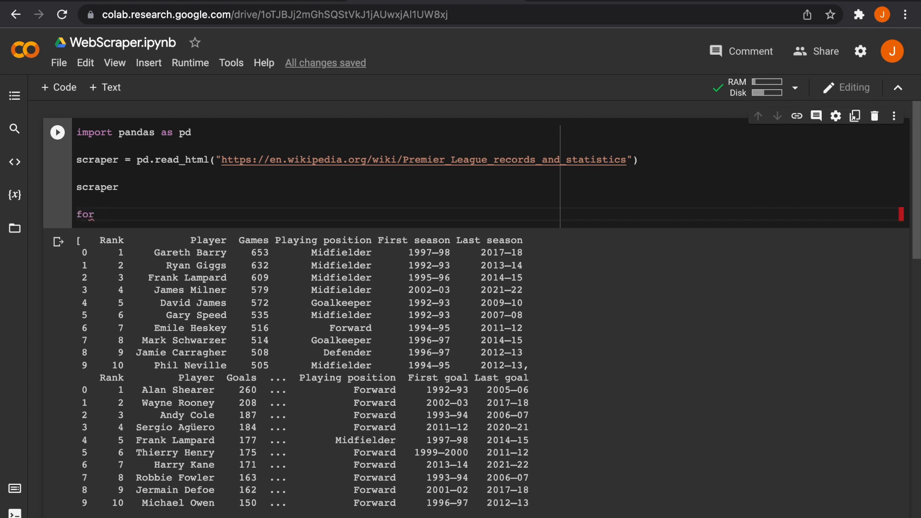
text(i, table)
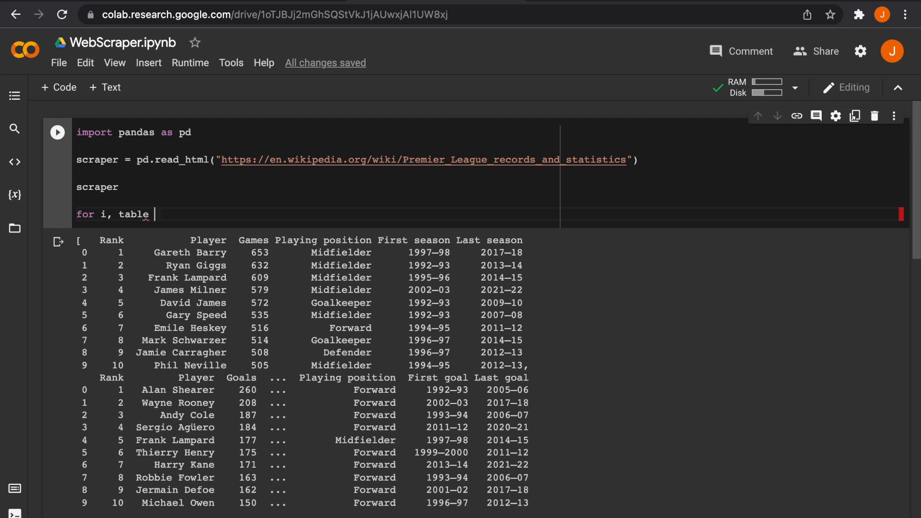
text(in enumerate)
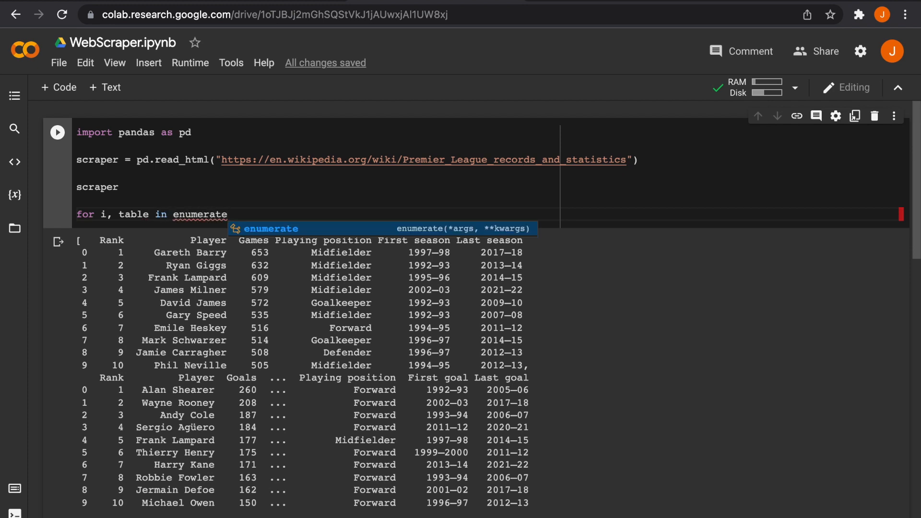
text(())
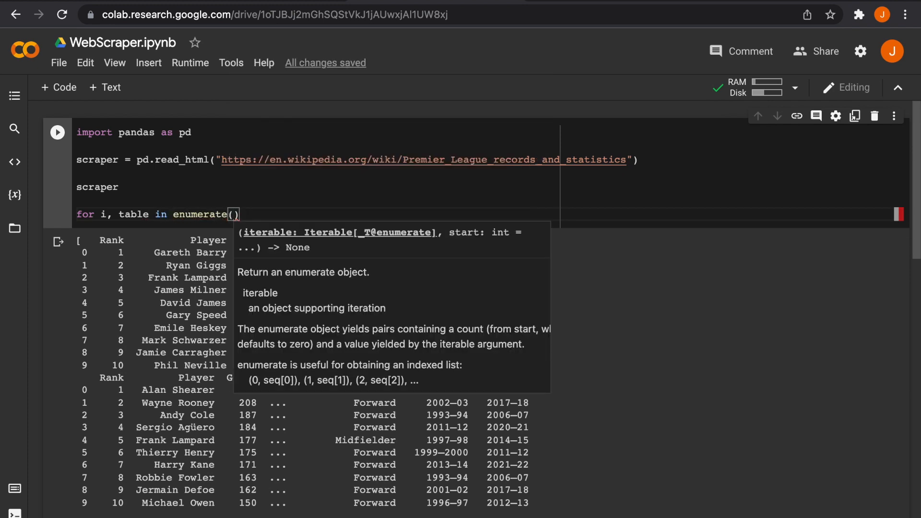
text(scraper)
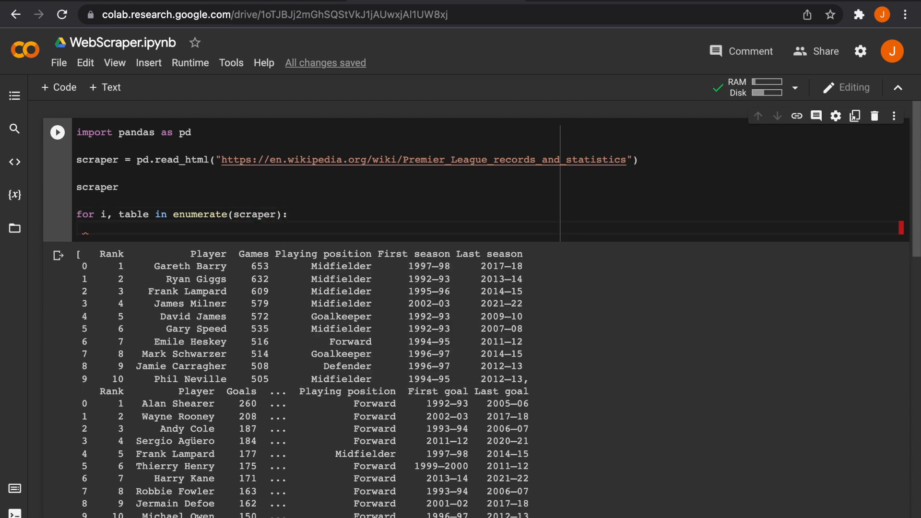
text(print)
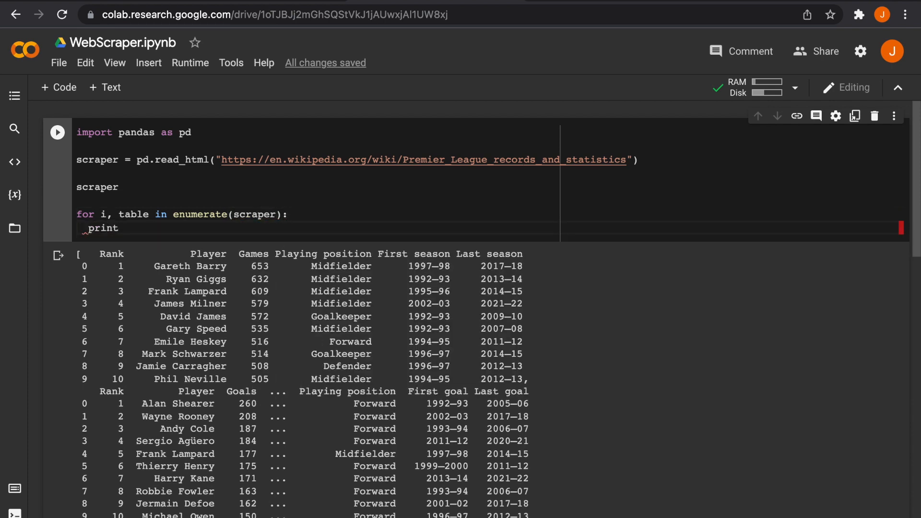
text((""))
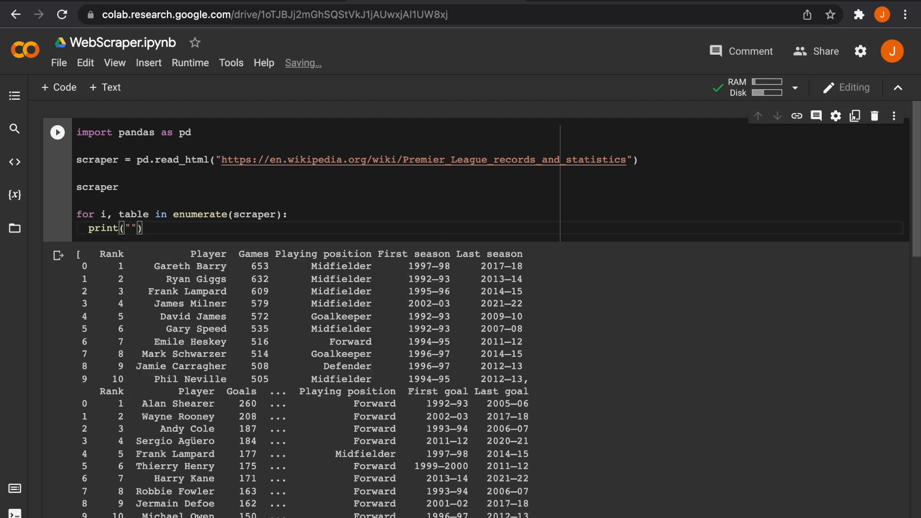
text(-----)
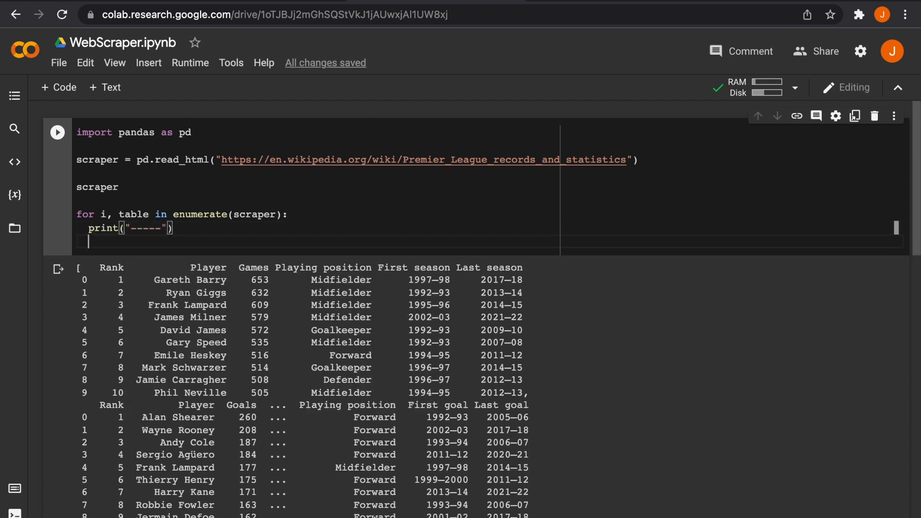
text(print(i)
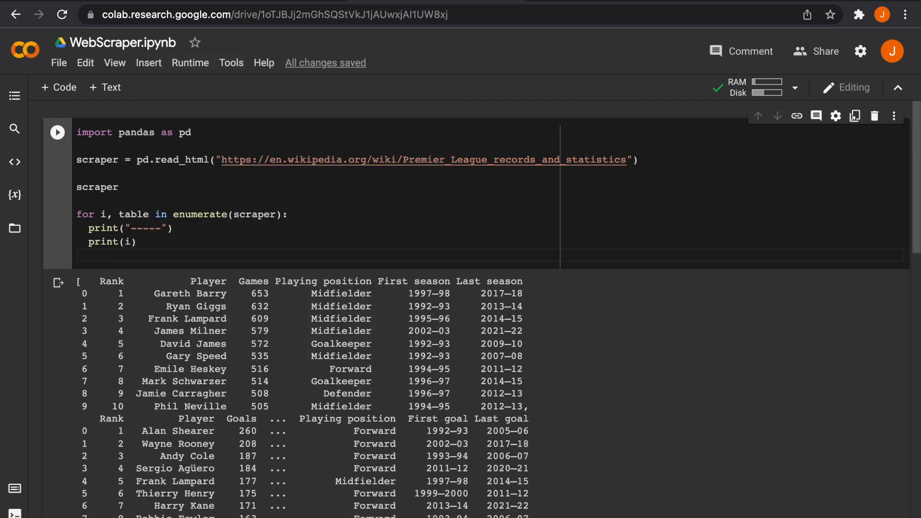
text(print())
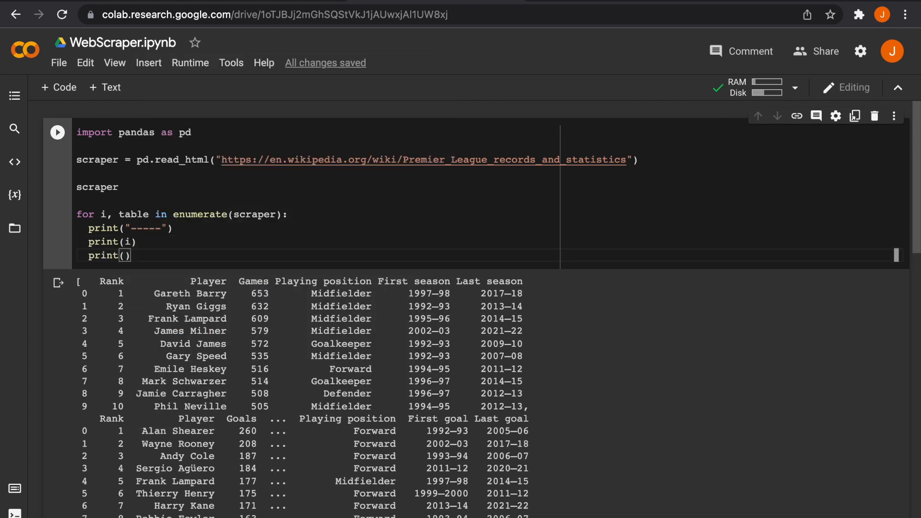
text(table)
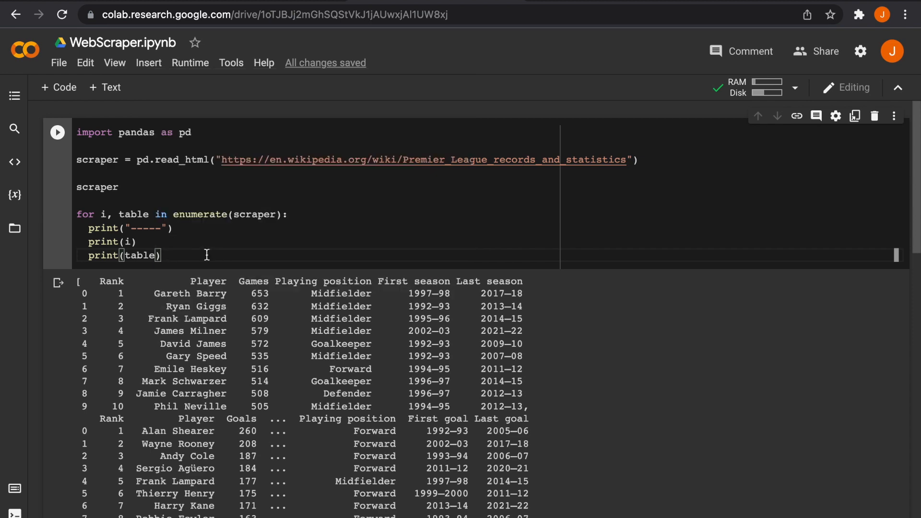
click(57, 132)
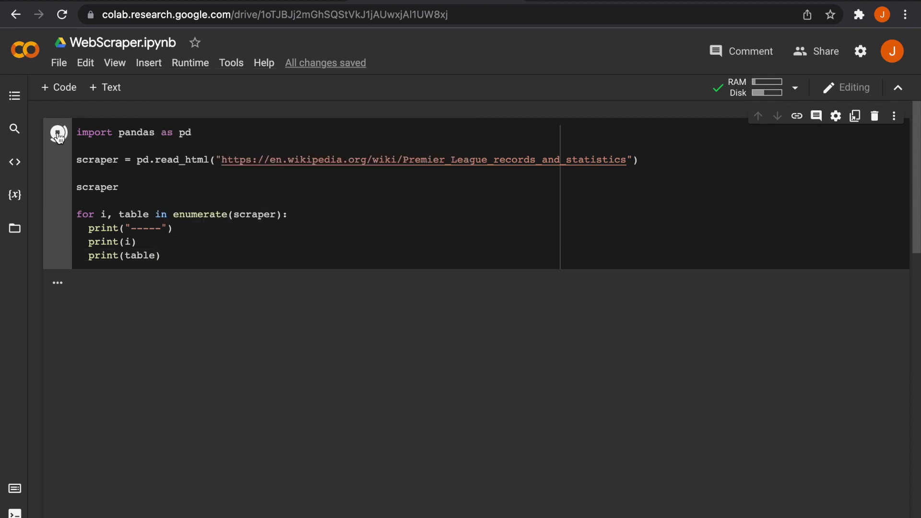
click(59, 133)
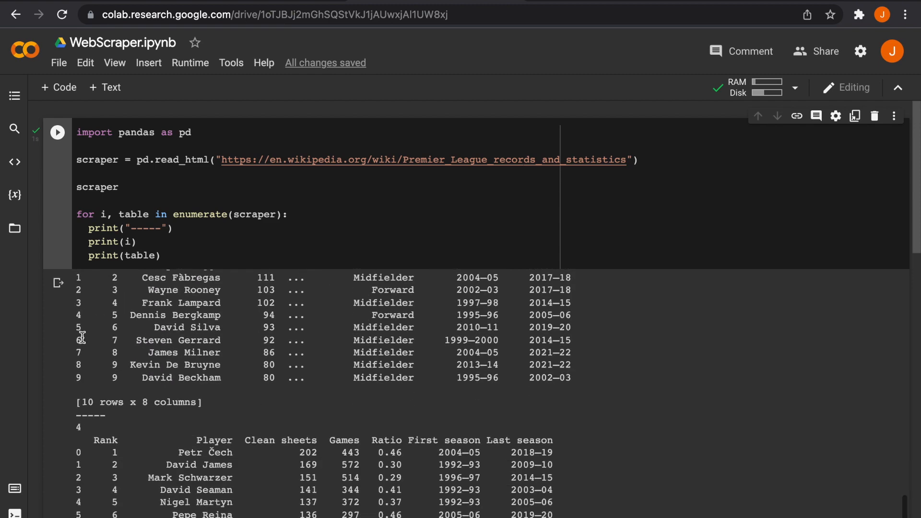
scroll(down, 3)
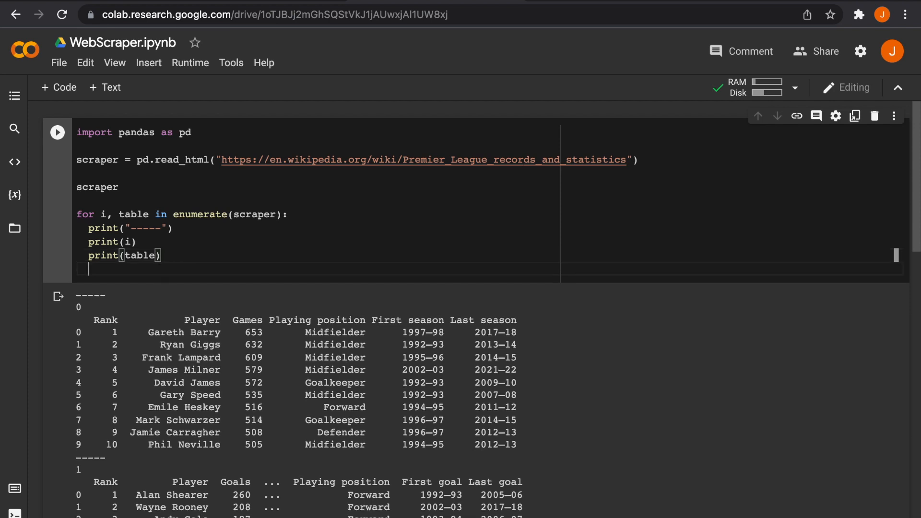
Step: Add scraper[0] to the cell to show the first table
text(sc)
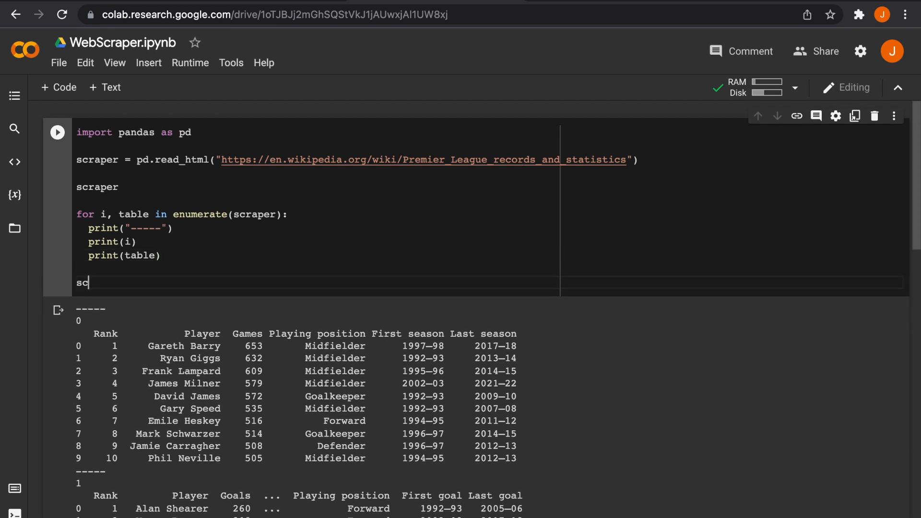
text(raper[])
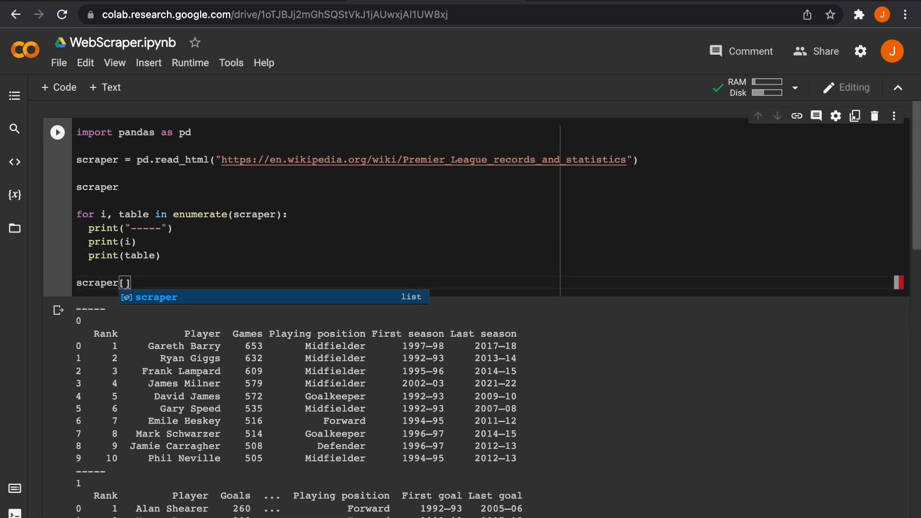
text(0)
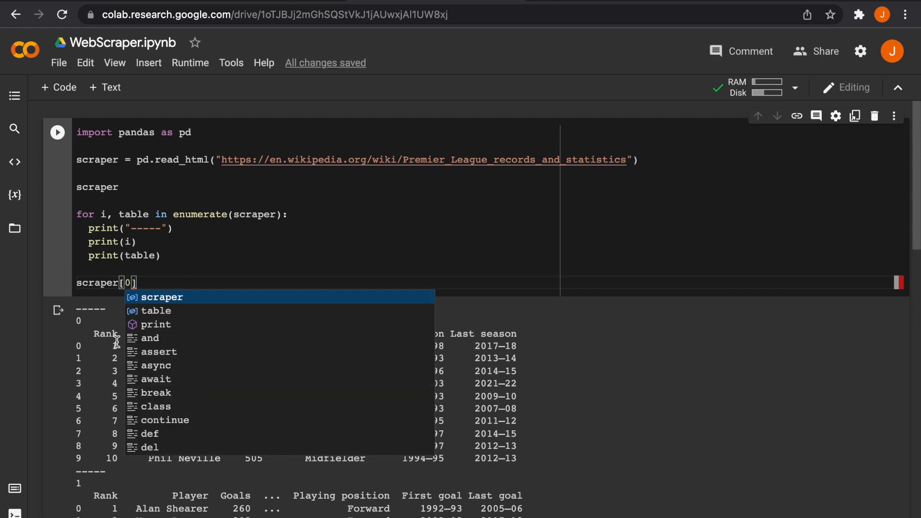
key(Escape)
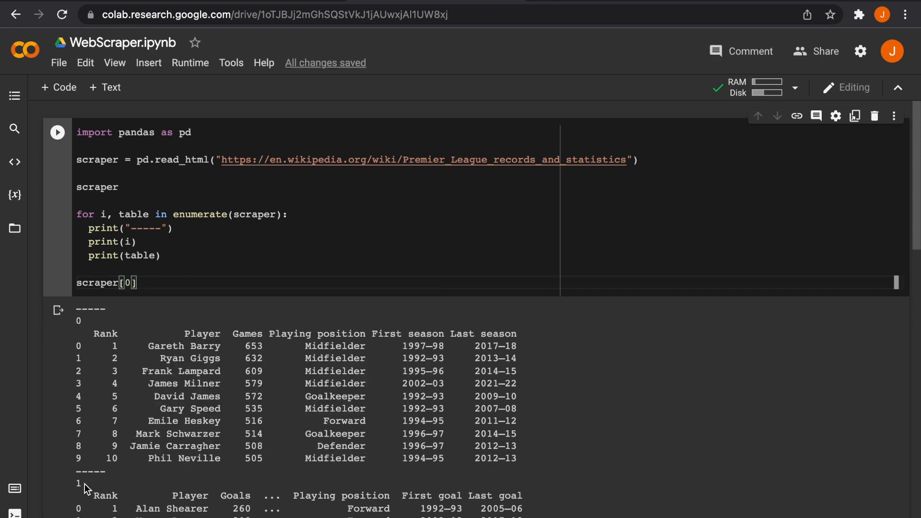
Step: Comment out the loop lines with a 'Command + ? to multi' note and rerun the cell
drag(76, 214, 160, 255)
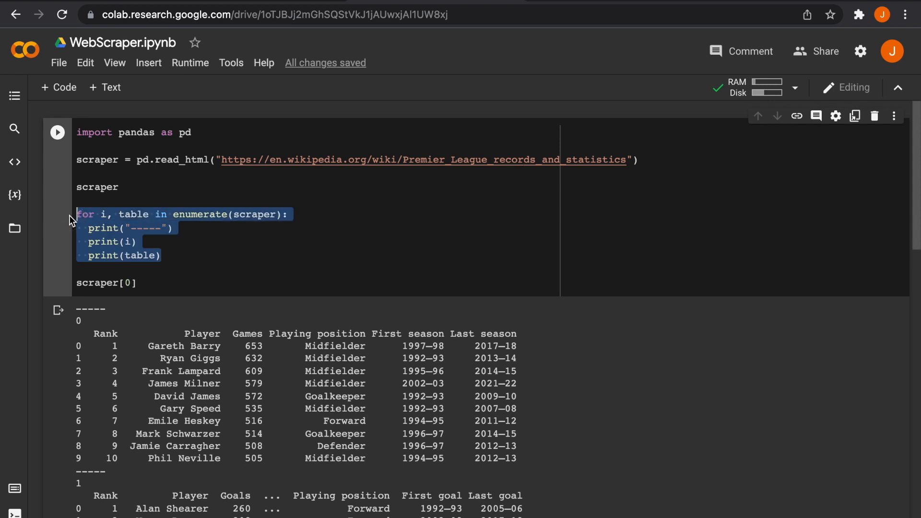
key(Ctrl+/)
text(#)
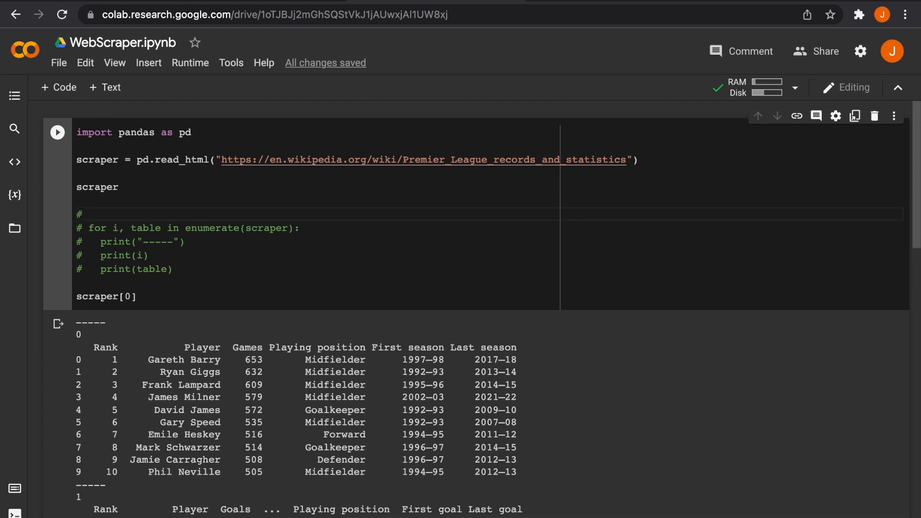
text(Command)
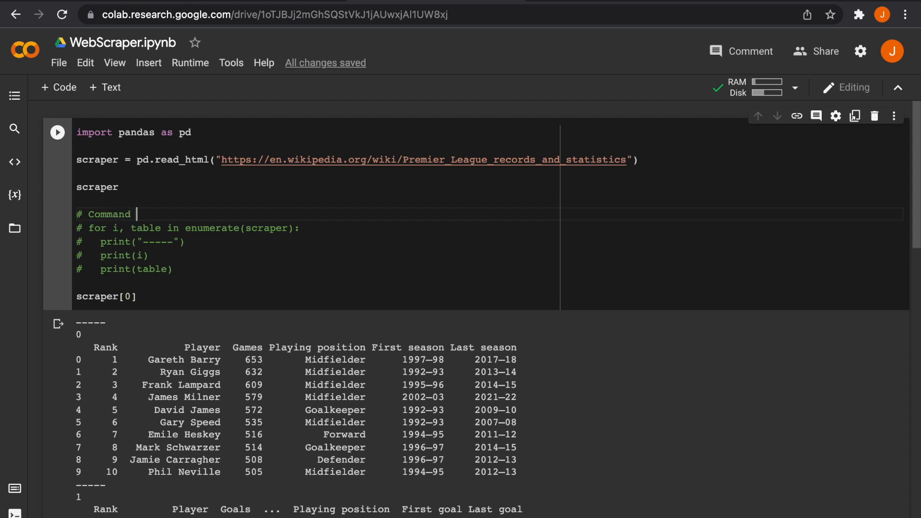
text(+ ?)
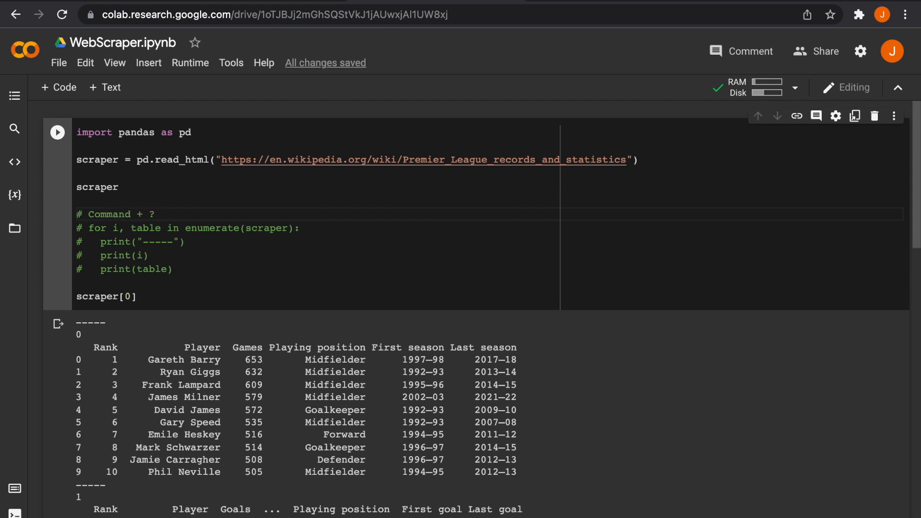
text(to multi comment code)
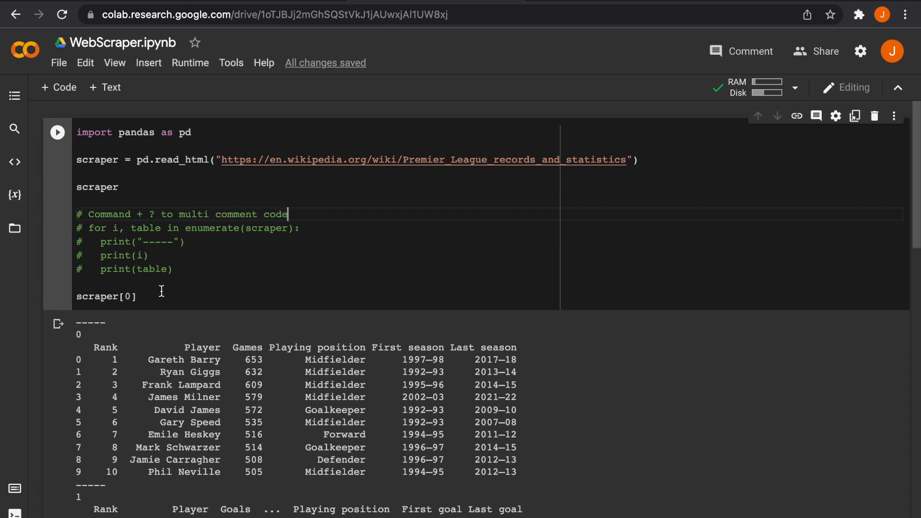
click(57, 133)
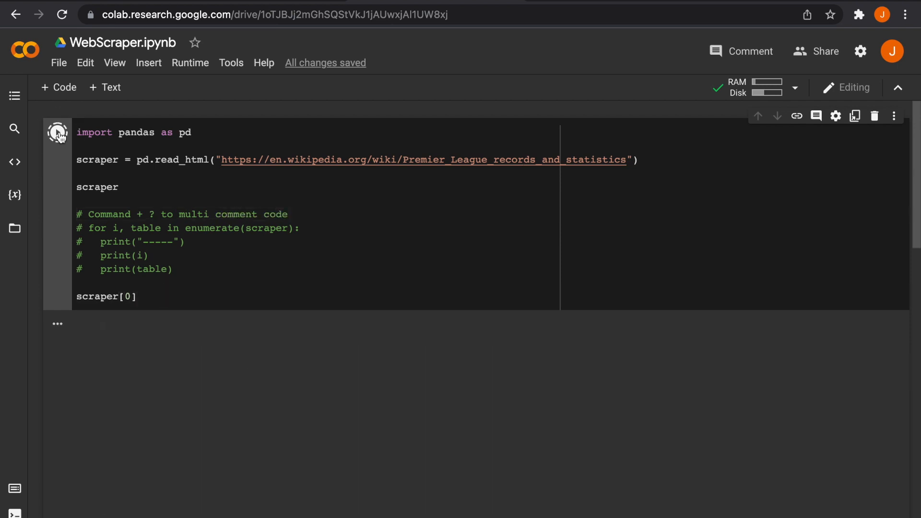
click(56, 133)
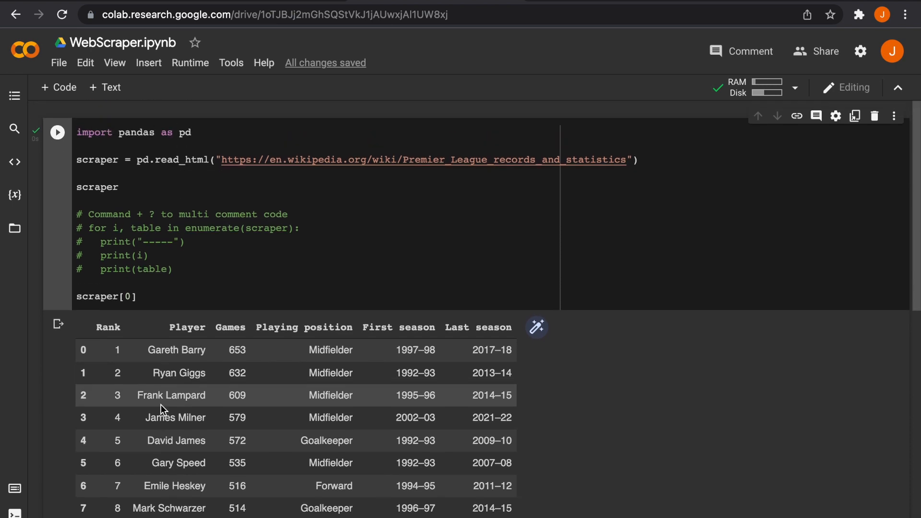
Step: Scroll the Wikipedia page down to the Most appearances (career) table
scroll(down, 3)
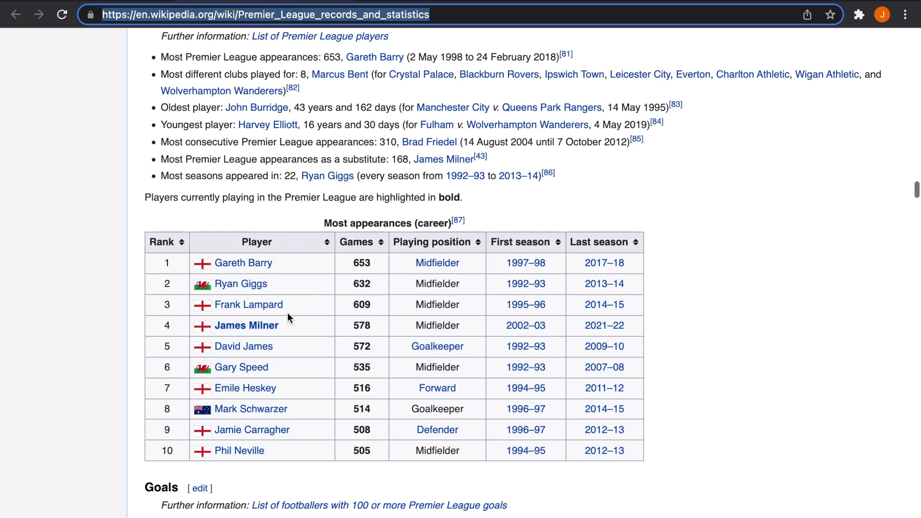
scroll(down, 3)
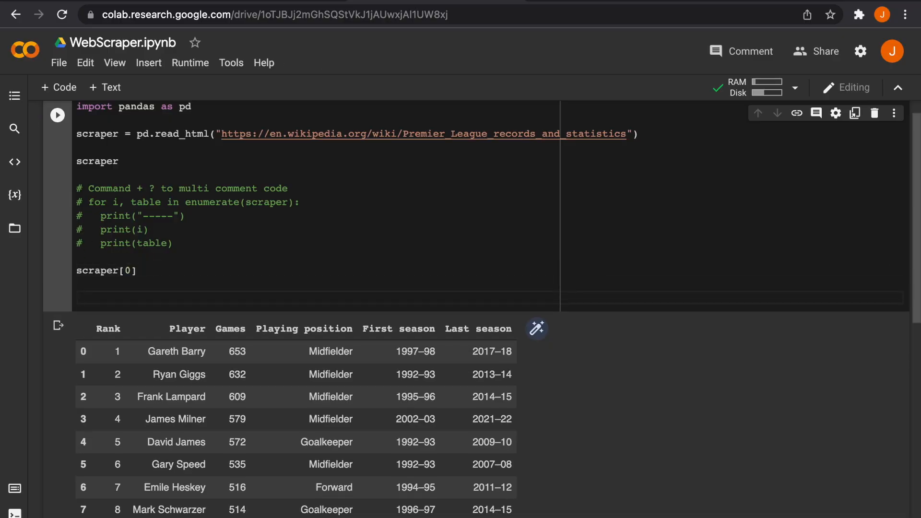
Step: Write df = scraper[0] and df.to_csv('premier_league.csv', index=False), ending with a new line
text(df =)
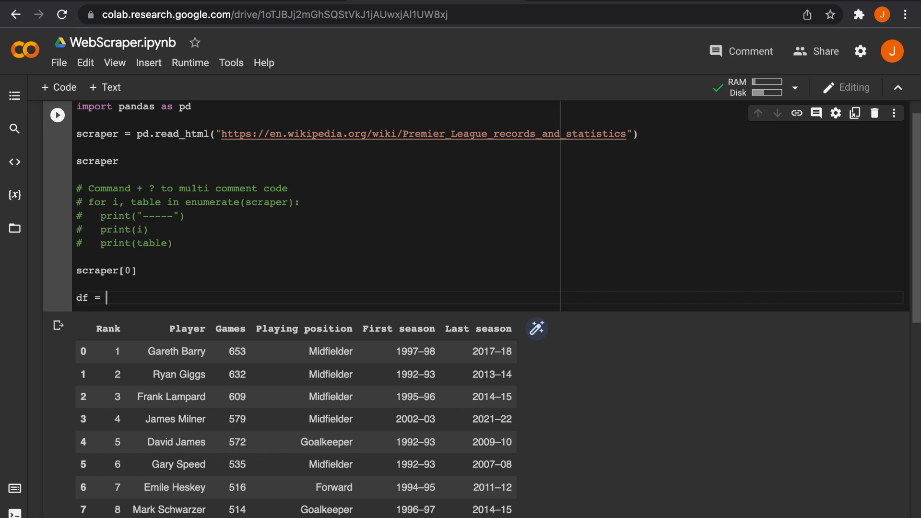
text(scraper[0)
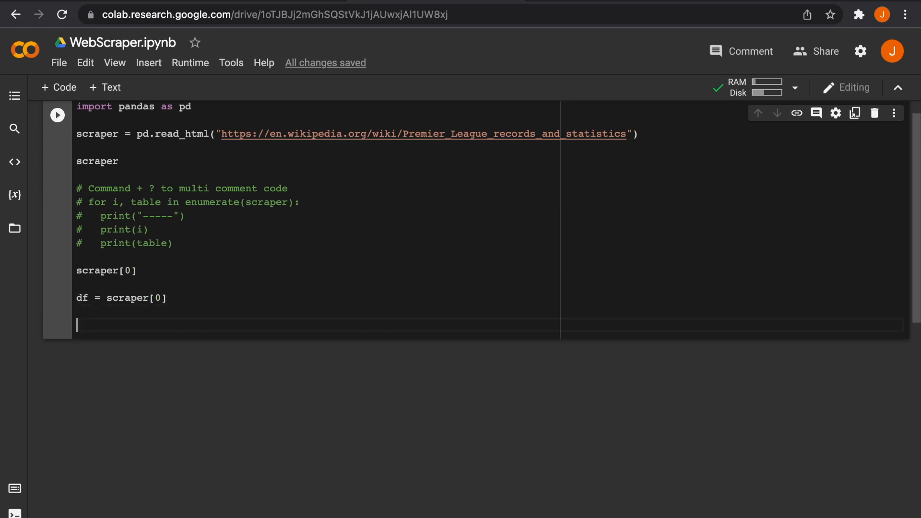
text(df.)
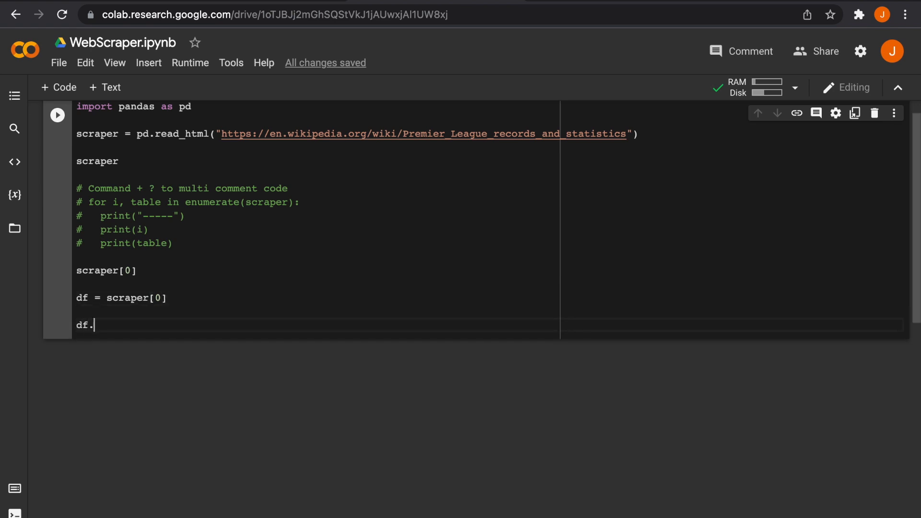
text(to_c)
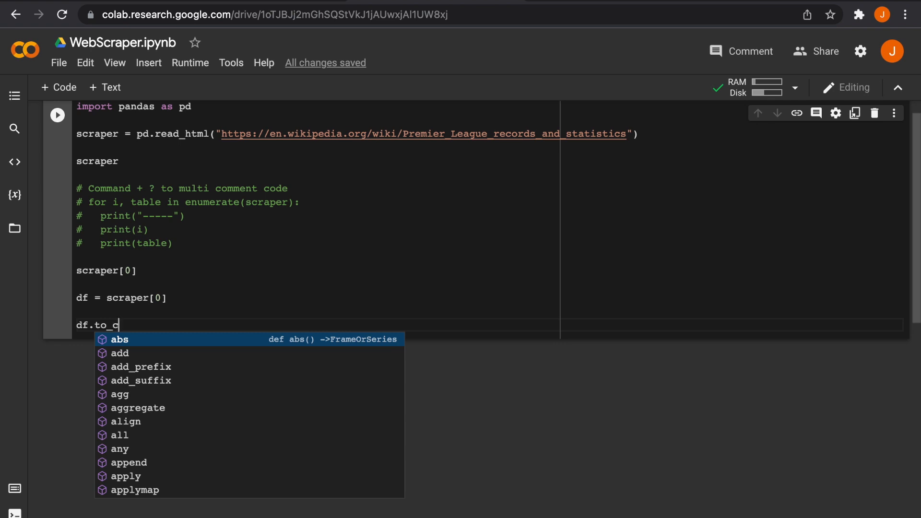
text(sv)
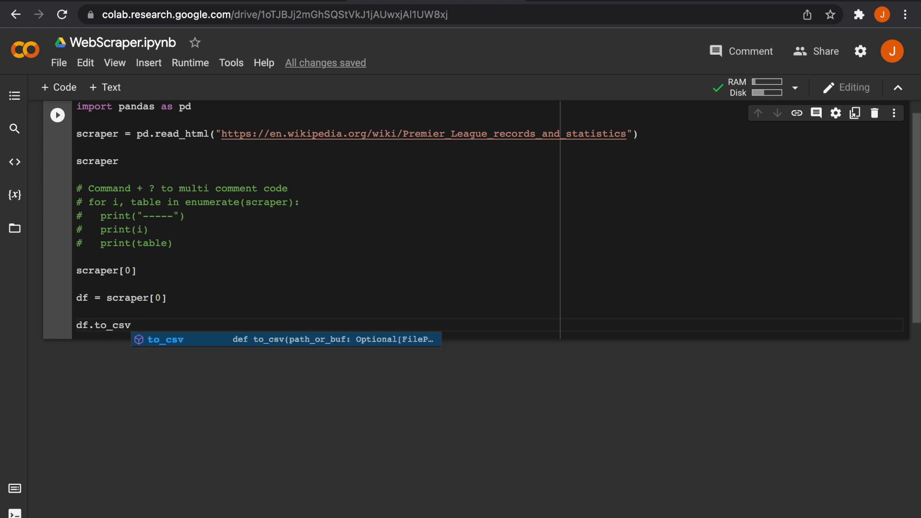
text(())
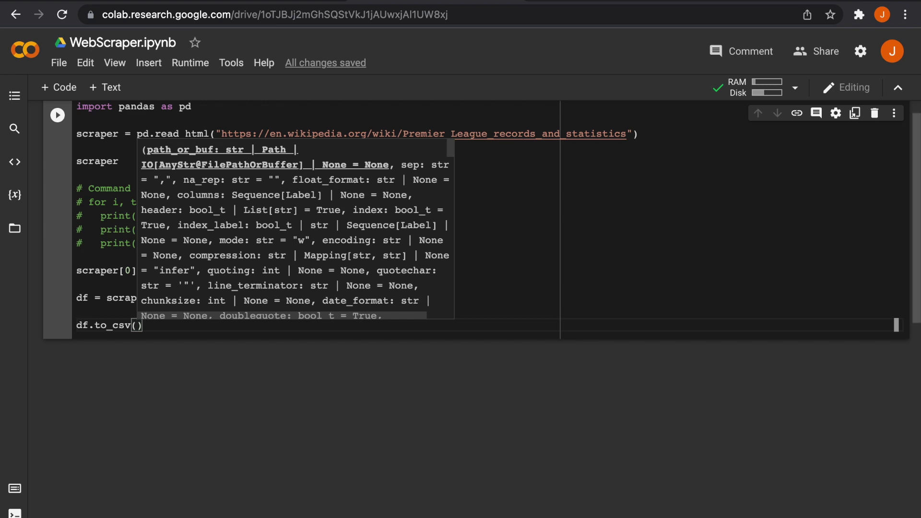
text('premier_l)
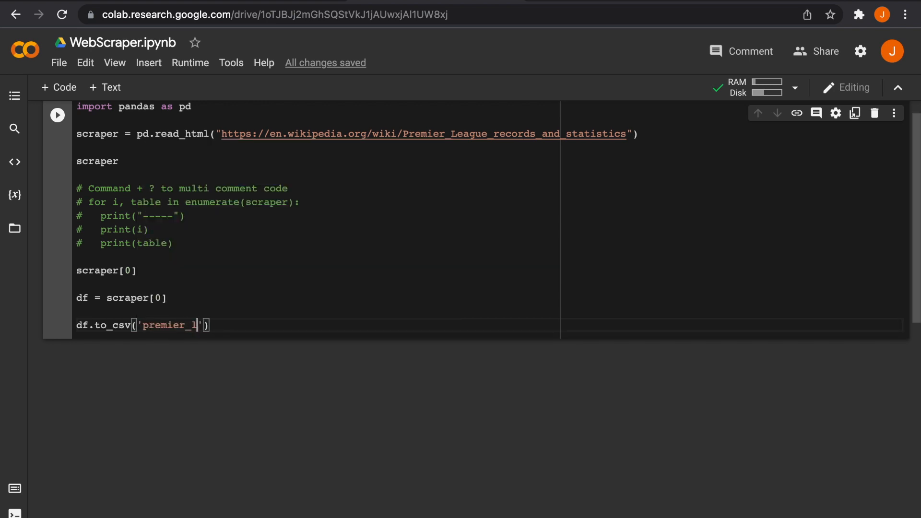
text(eague_)
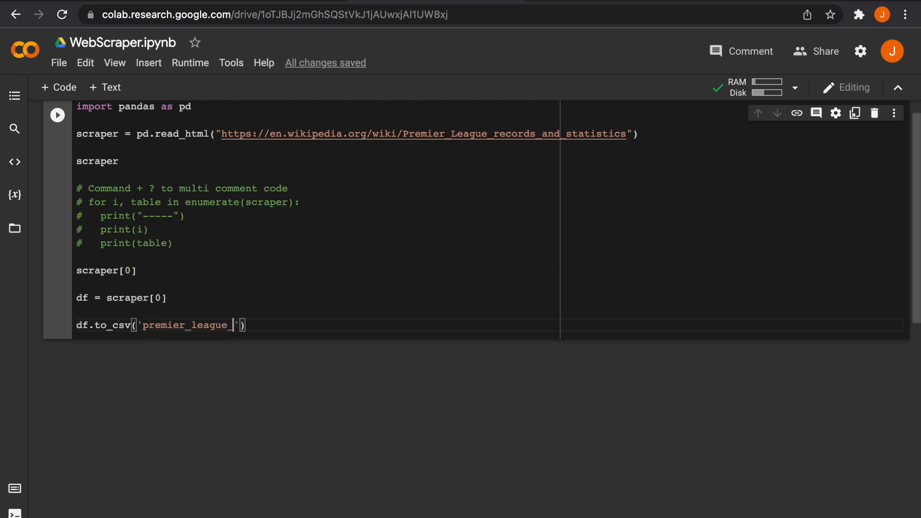
text(.csv)
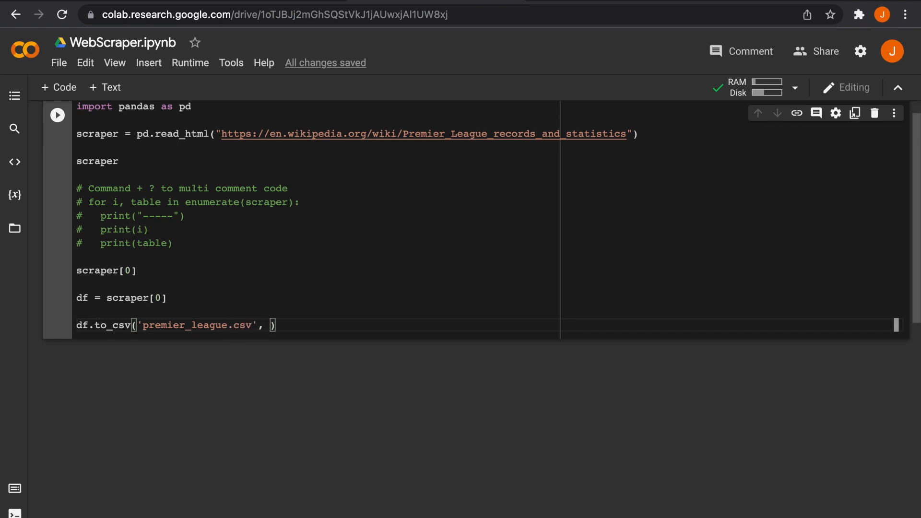
text(index=)
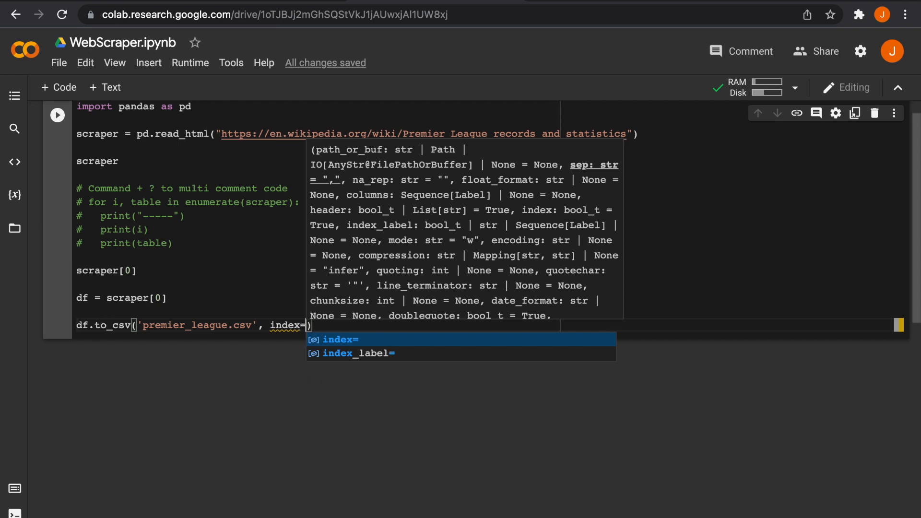
text(false)
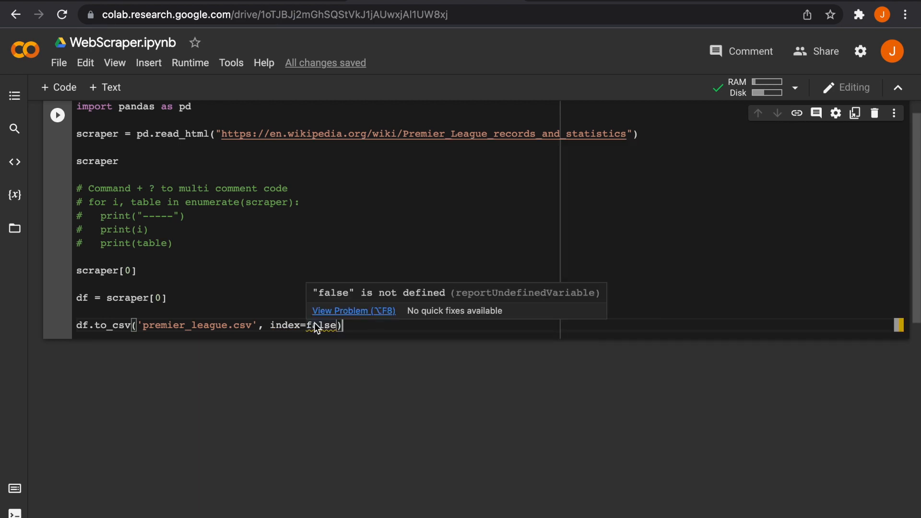
text(False)
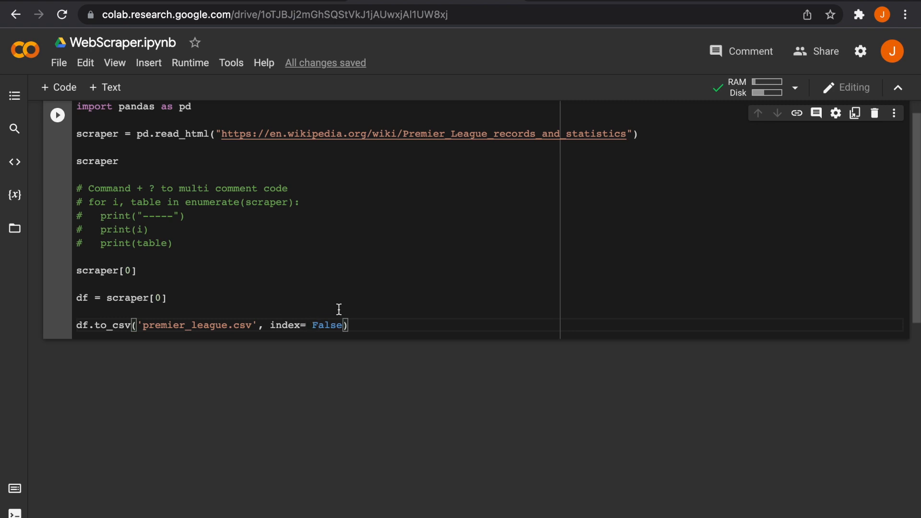
key(Enter)
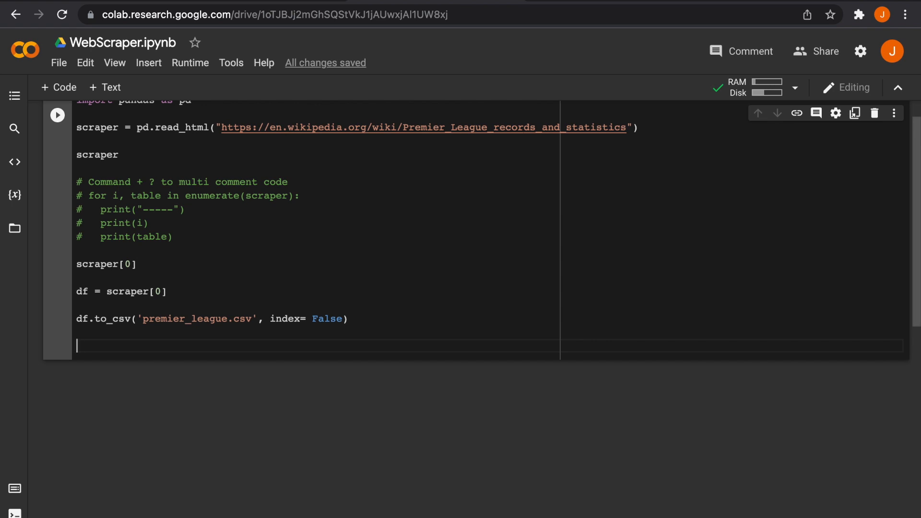
Step: Write df_scraped_file = pd.read_csv('premier_league.csv') and a line displaying df_scraped_file
text(df_sc)
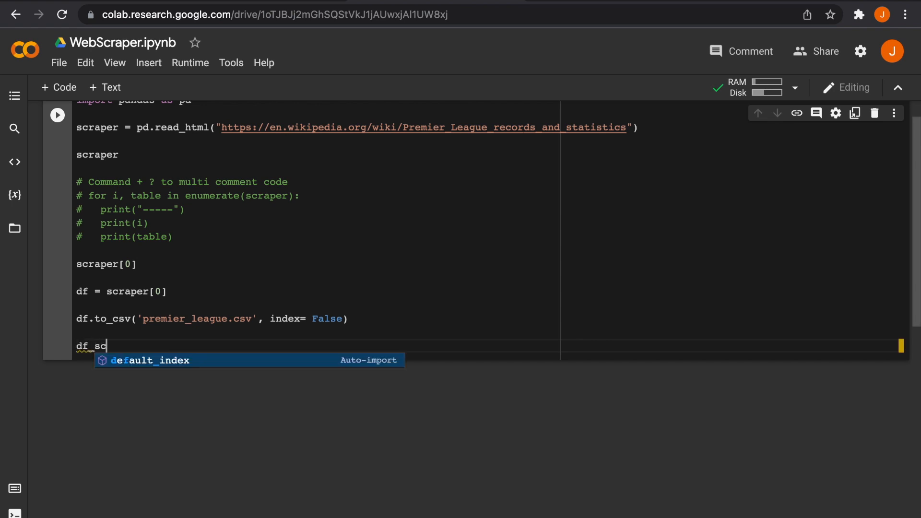
text(raped_)
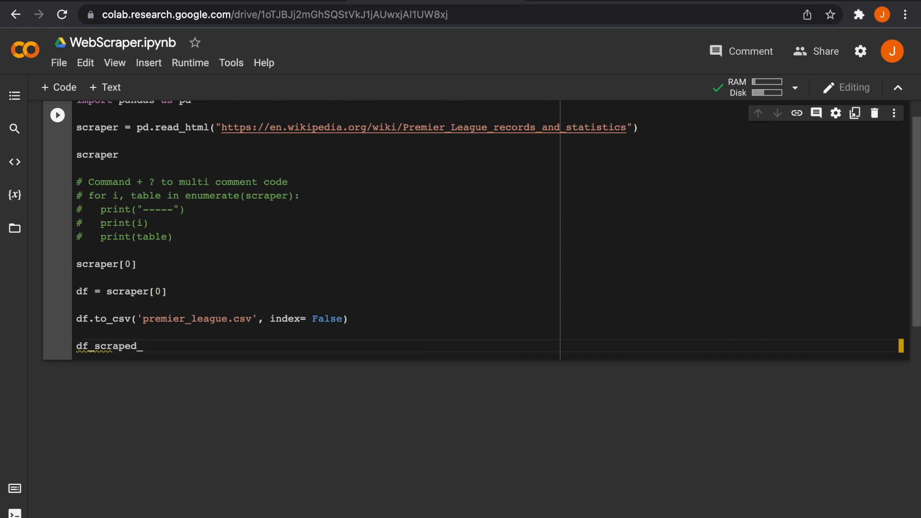
text(file)
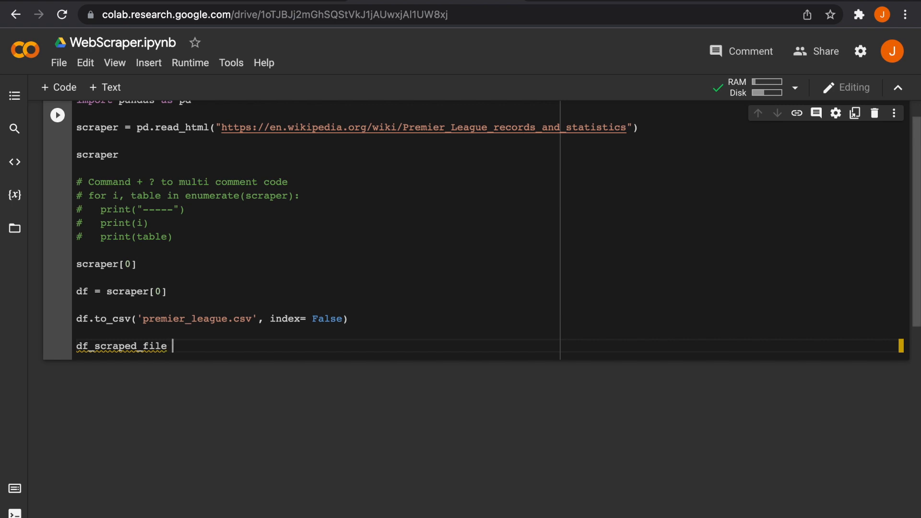
text(=)
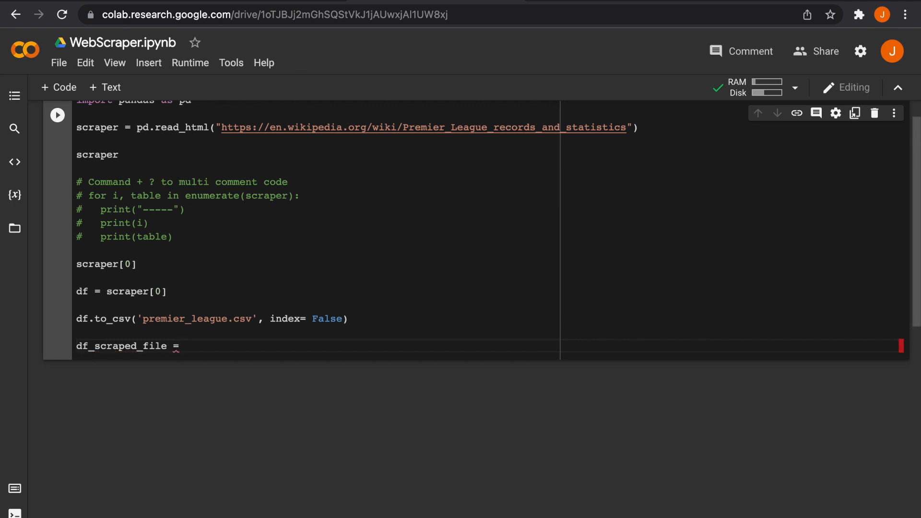
text(pd.read)
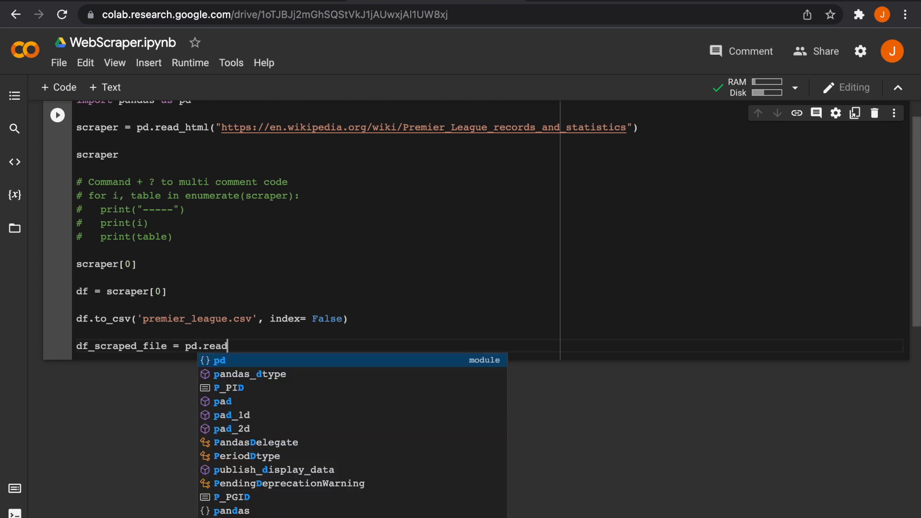
text(_csv(')
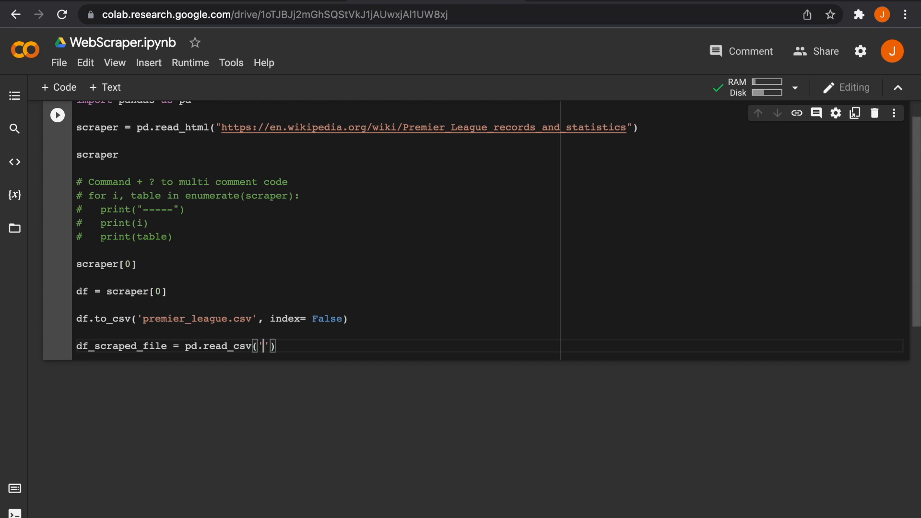
text(premier)
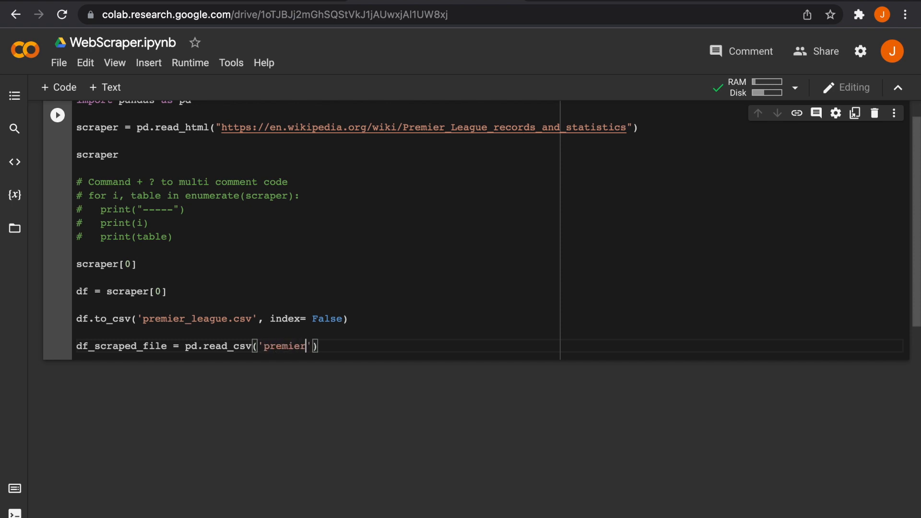
text(_league.)
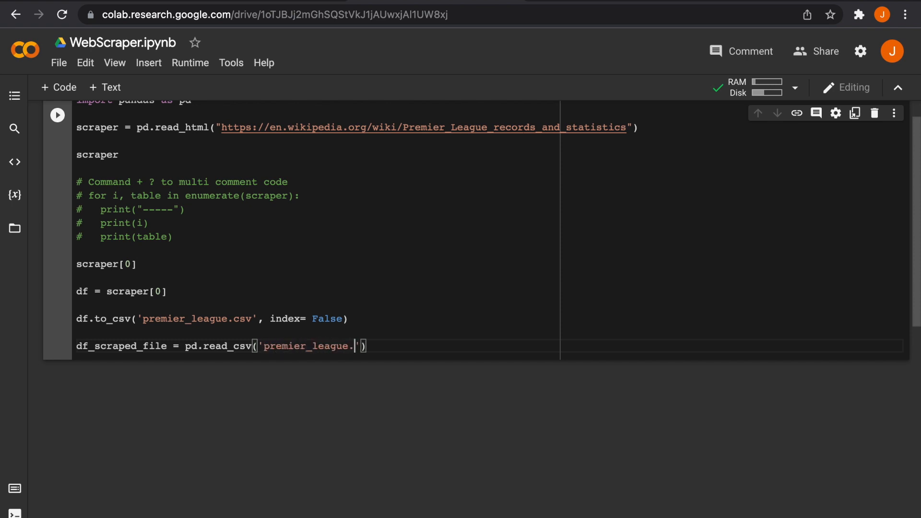
text(csv)
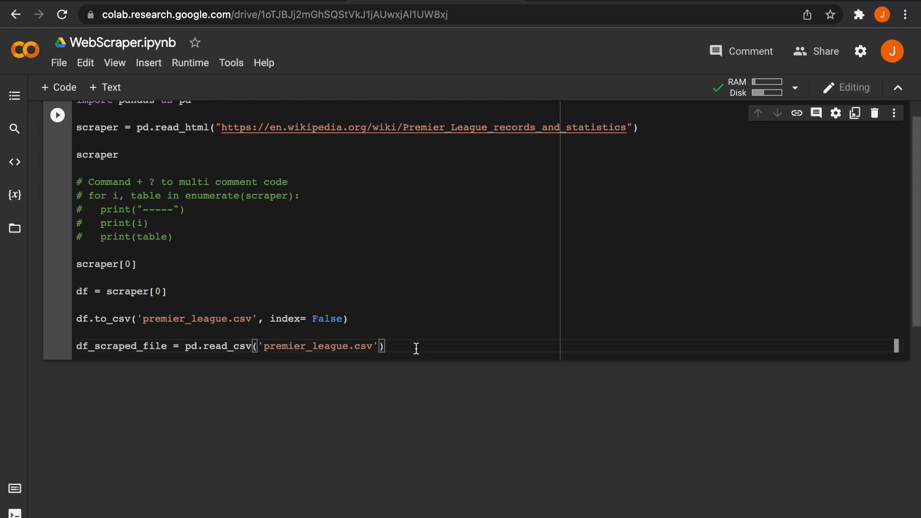
text(df_scraped_file)
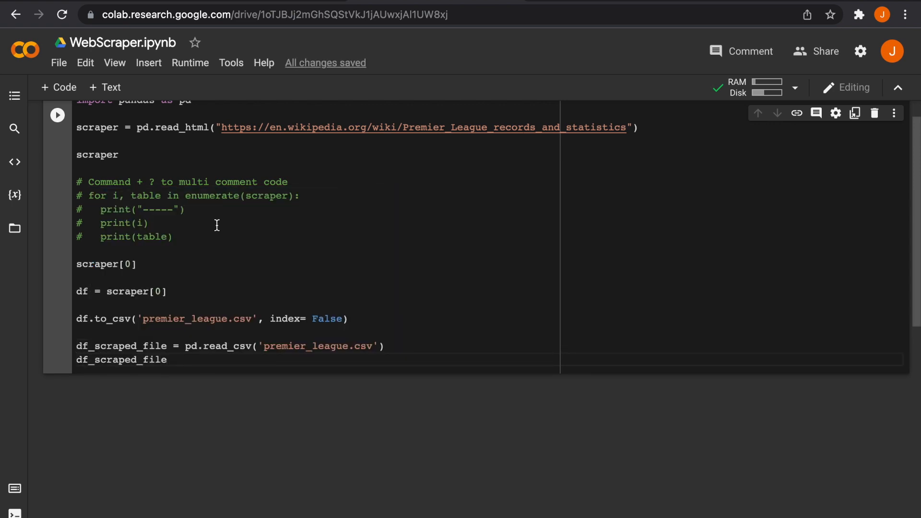
Step: Run the cell and scroll to the reloaded appearances table output
click(57, 131)
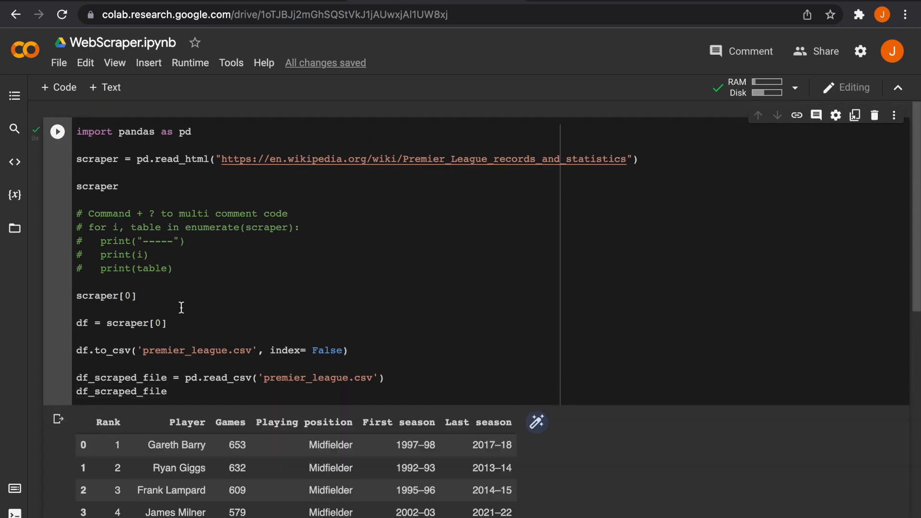
scroll(down, 3)
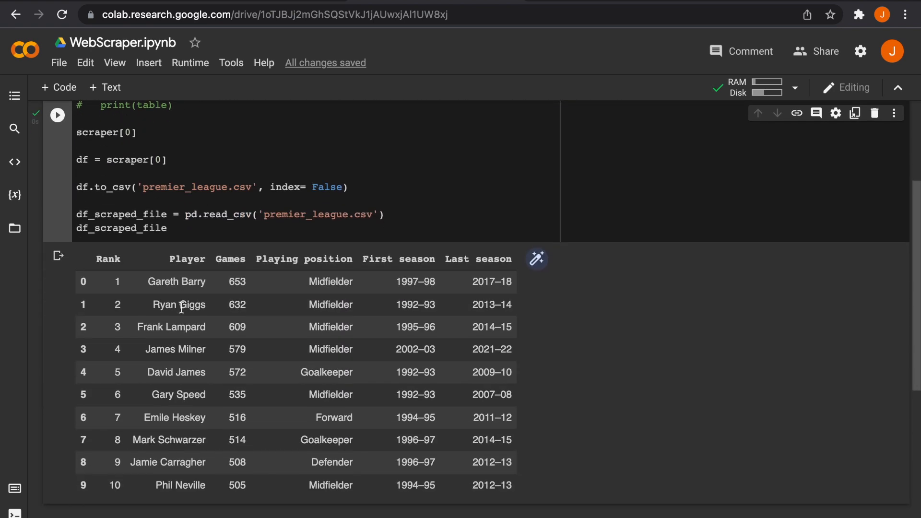
scroll(down, 3)
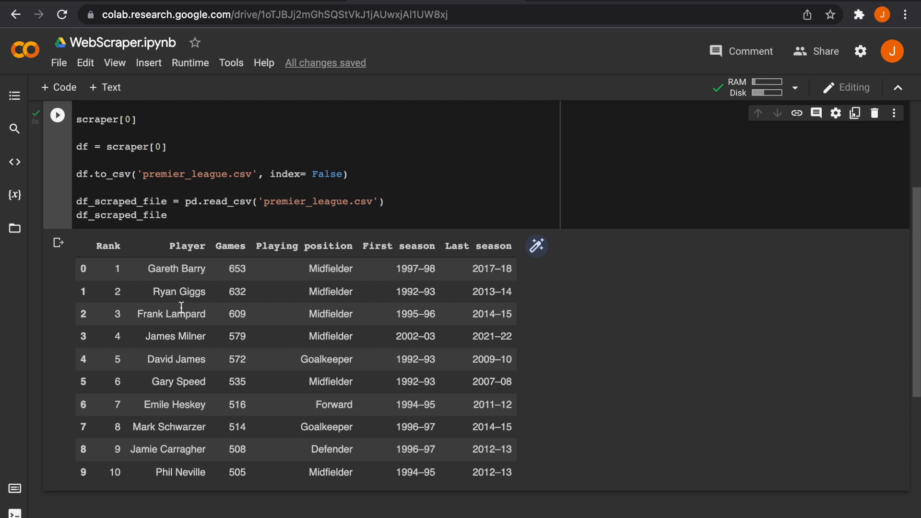